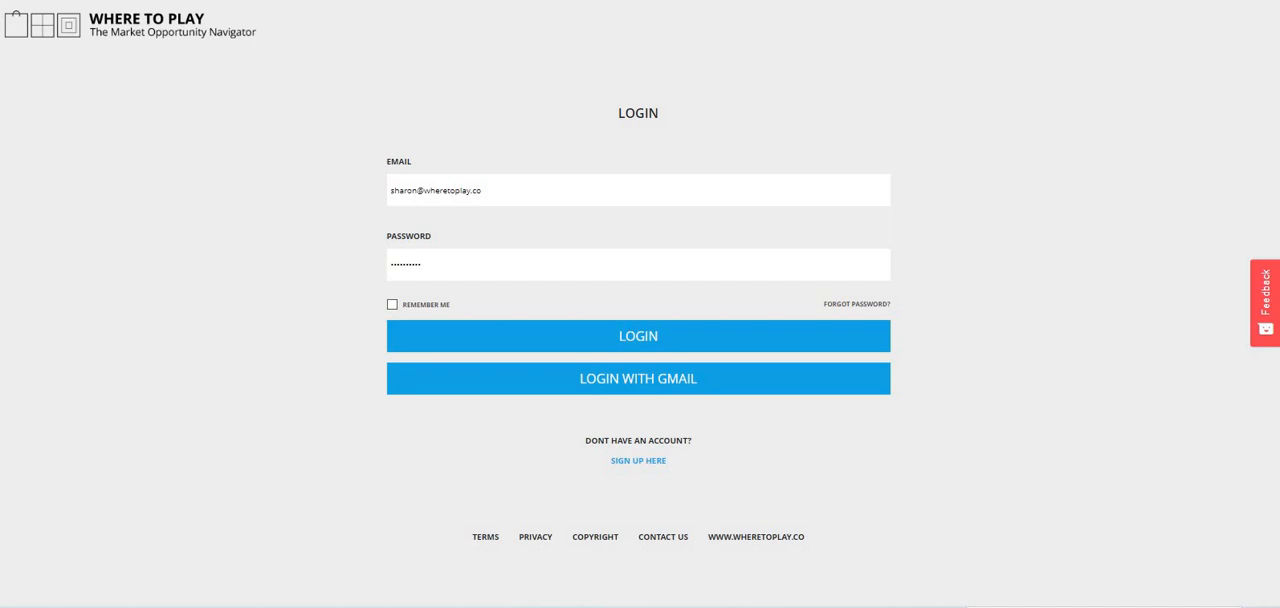
Step: Sign in with the entered credentials to reach the Flyability project's navigator
left_click(638, 336)
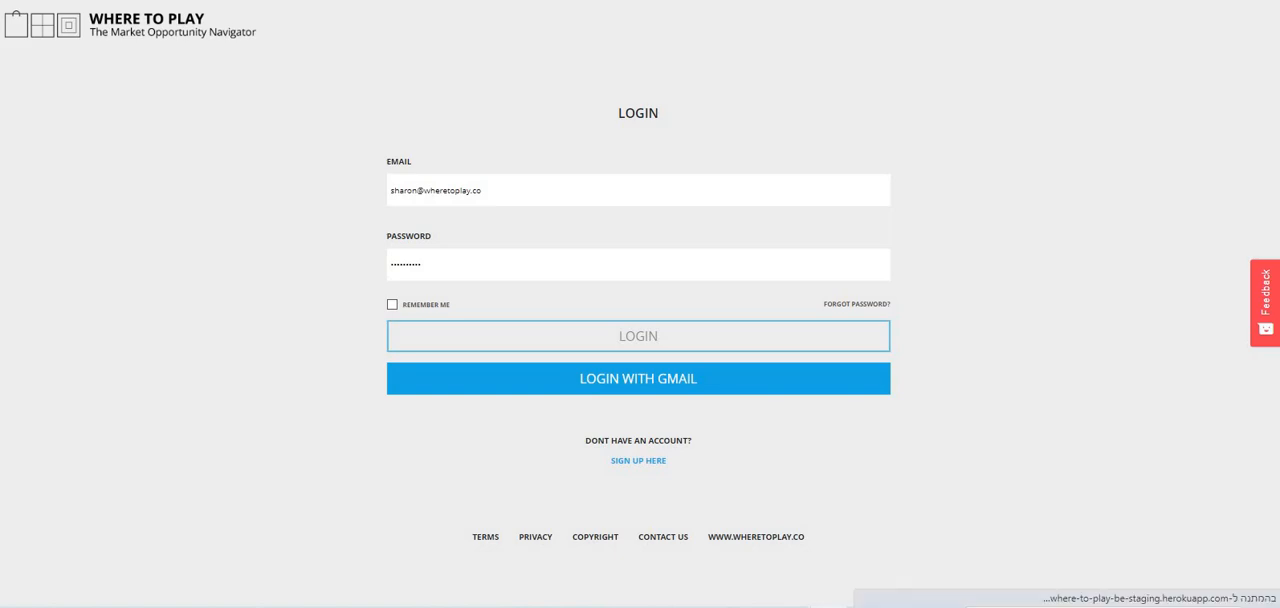
left_click(638, 336)
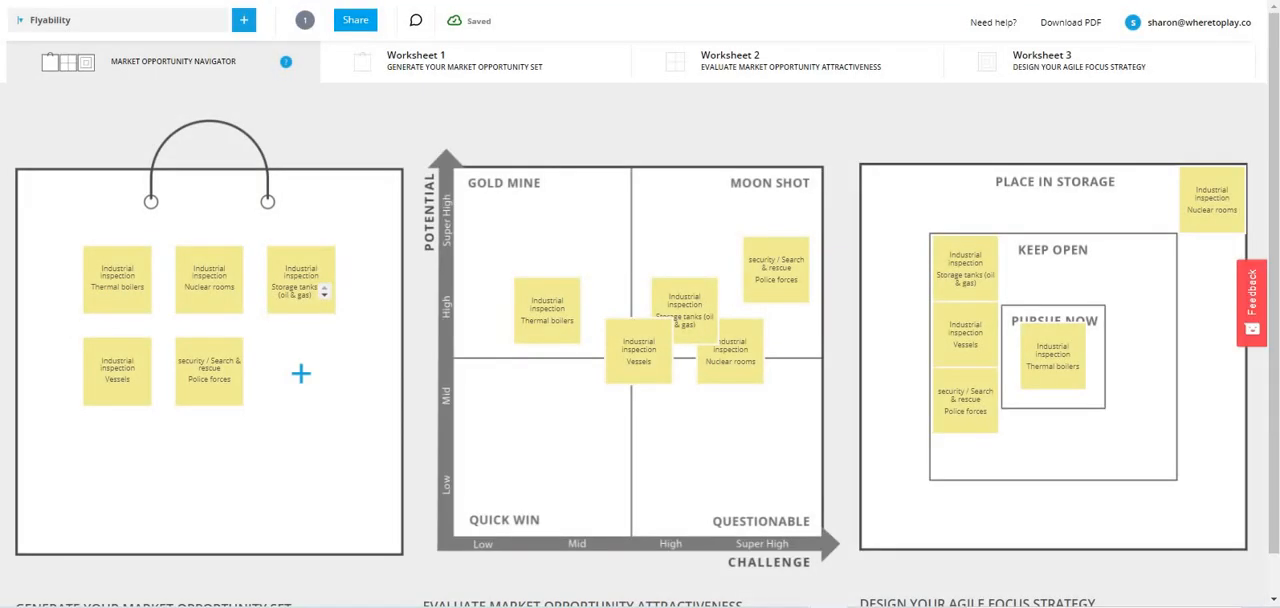
scroll("down", 3)
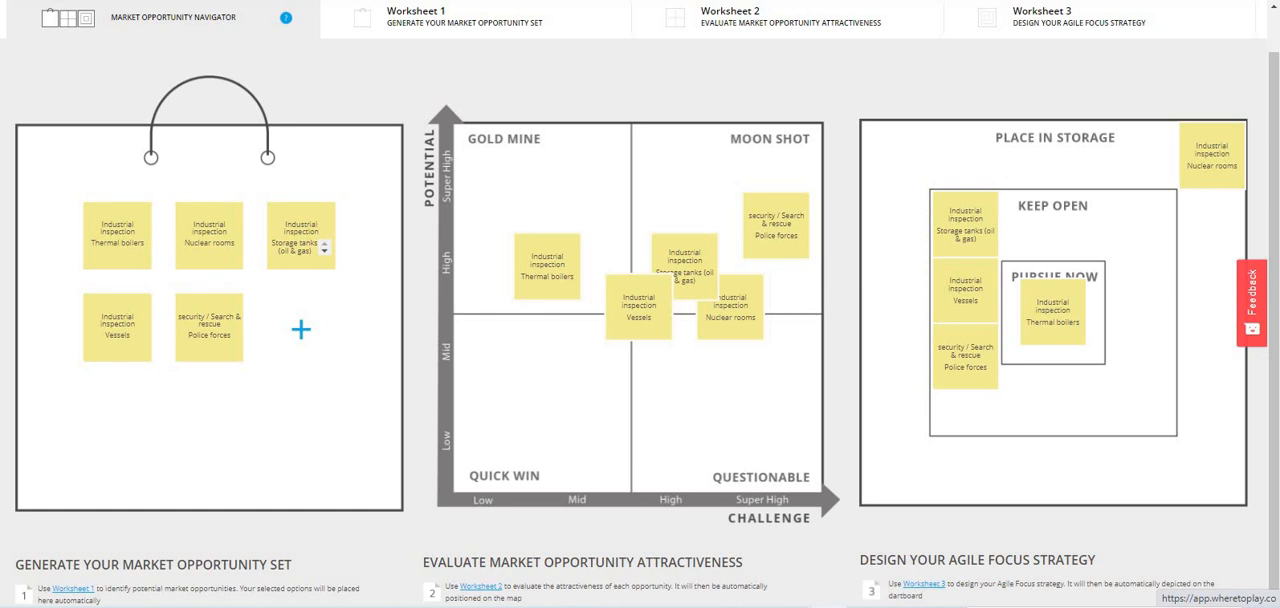
mouse_move(946, 450)
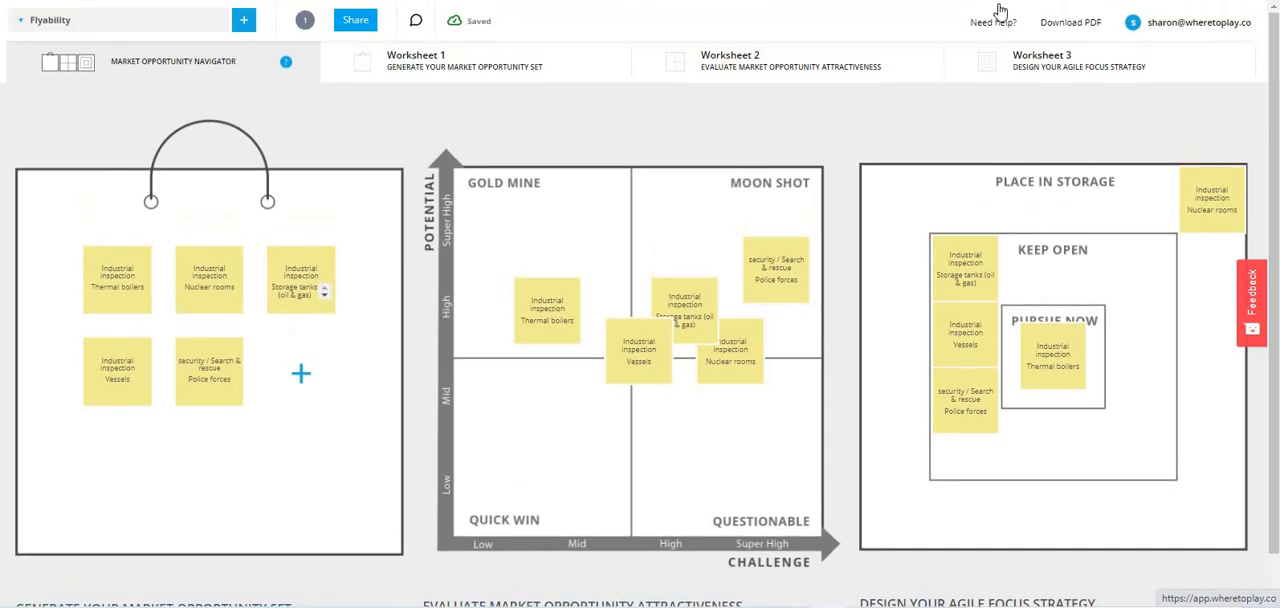
left_click(992, 22)
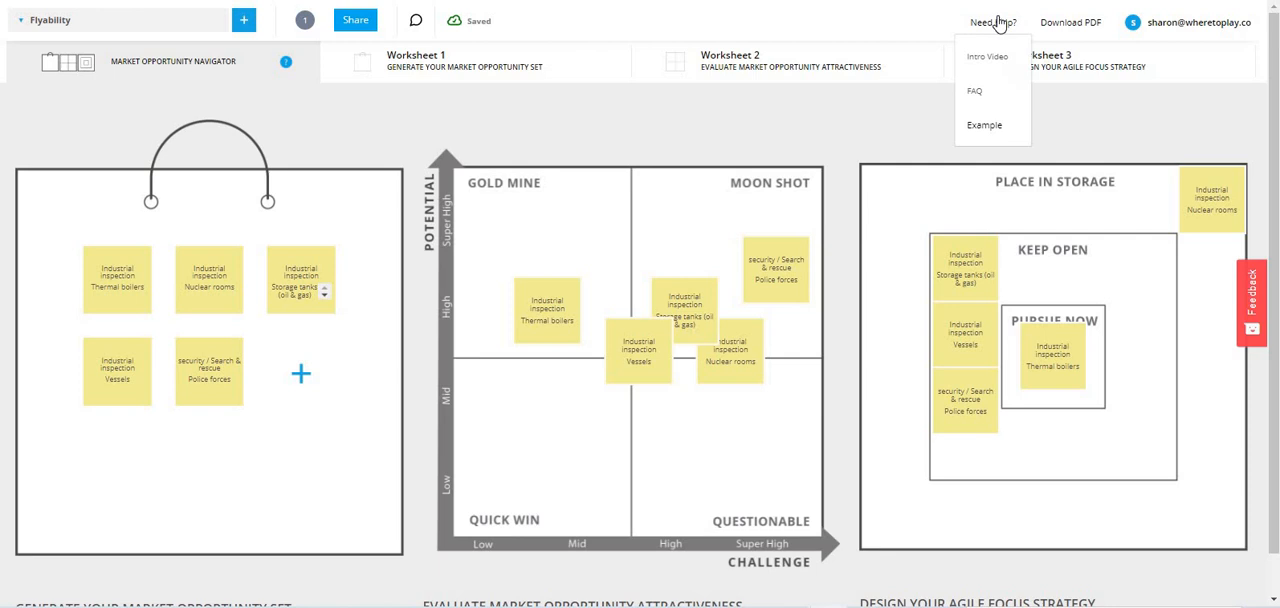
mouse_move(974, 92)
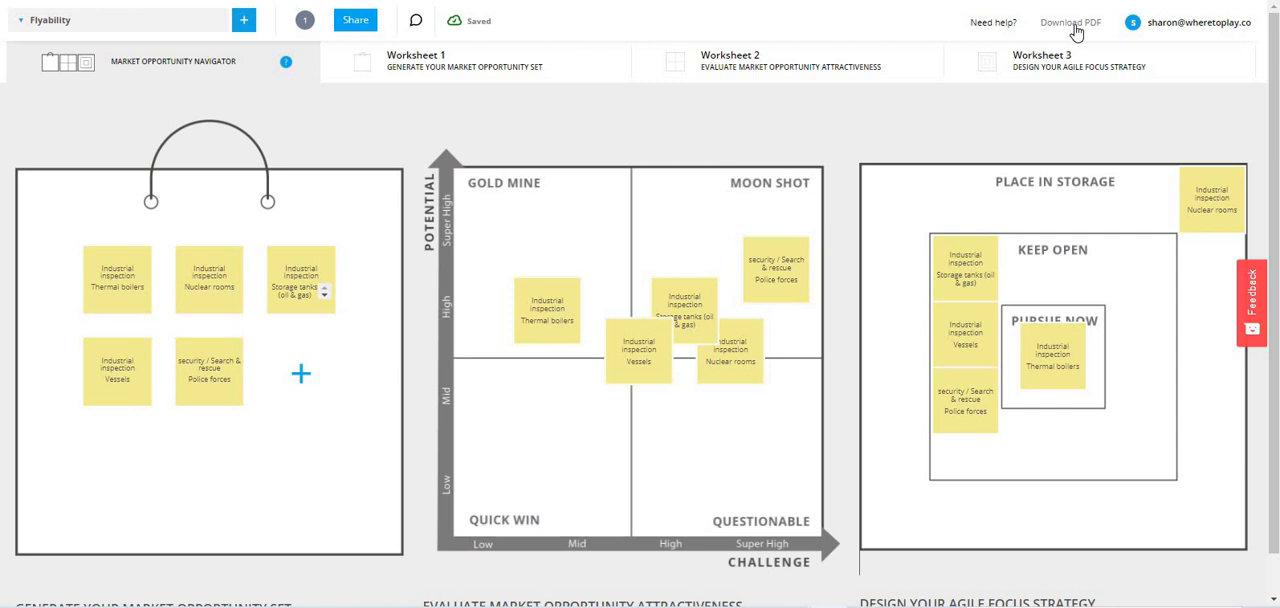
mouse_move(248, 44)
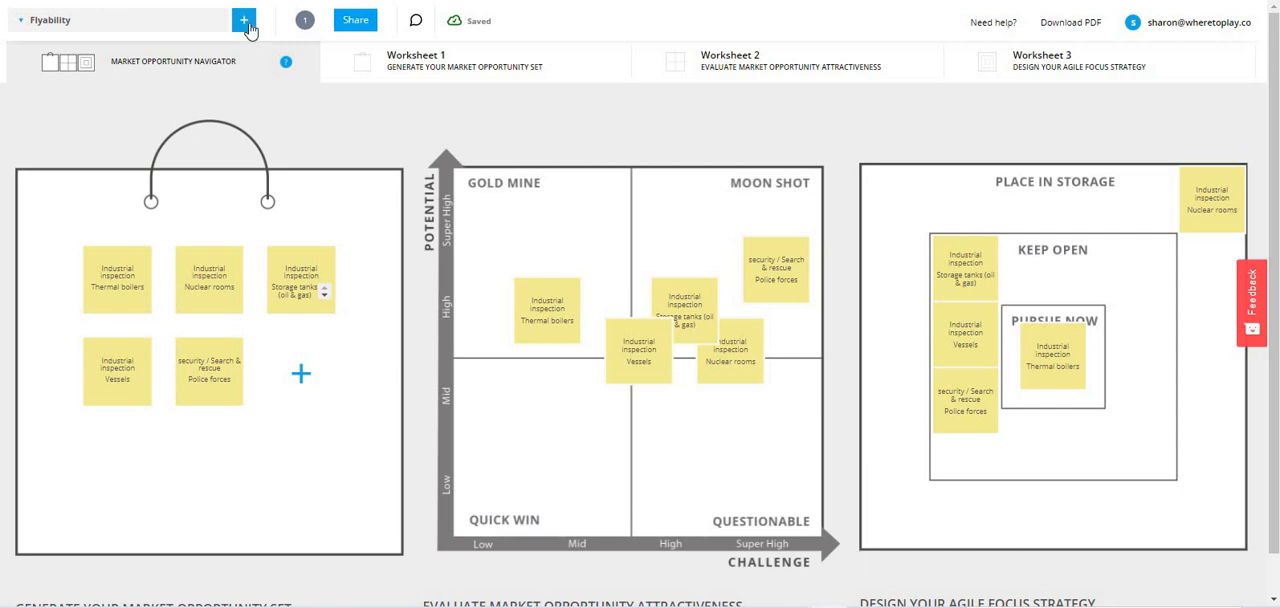
Step: Create a new empty project named 'example' from the + next to the project name
left_click(244, 20)
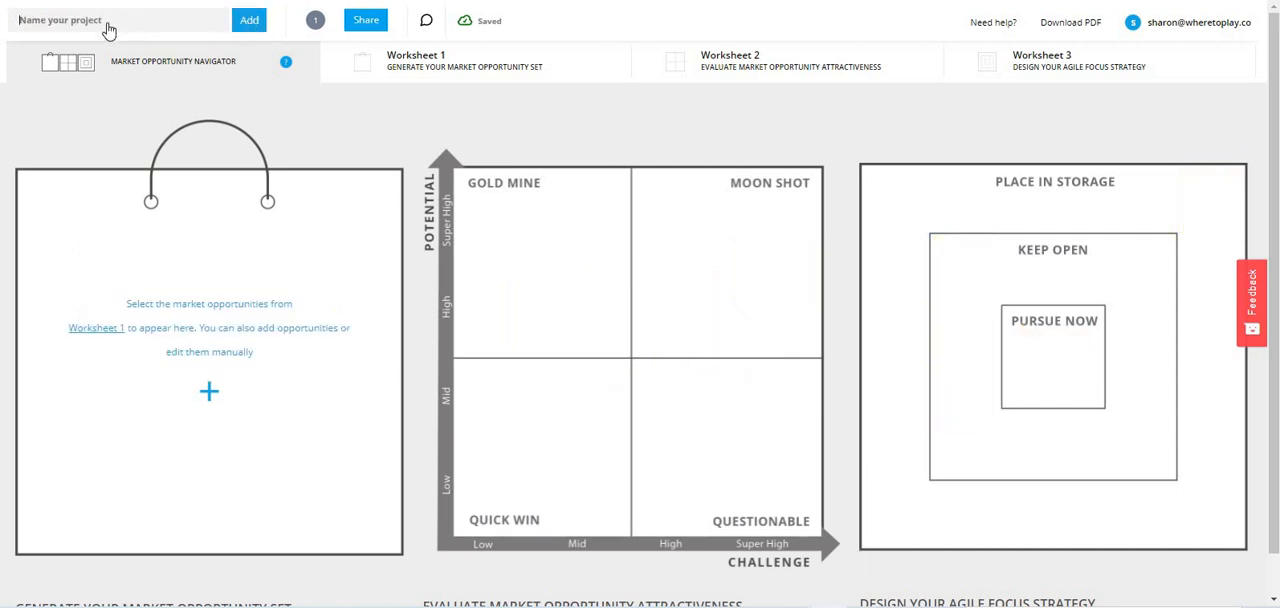
type("example")
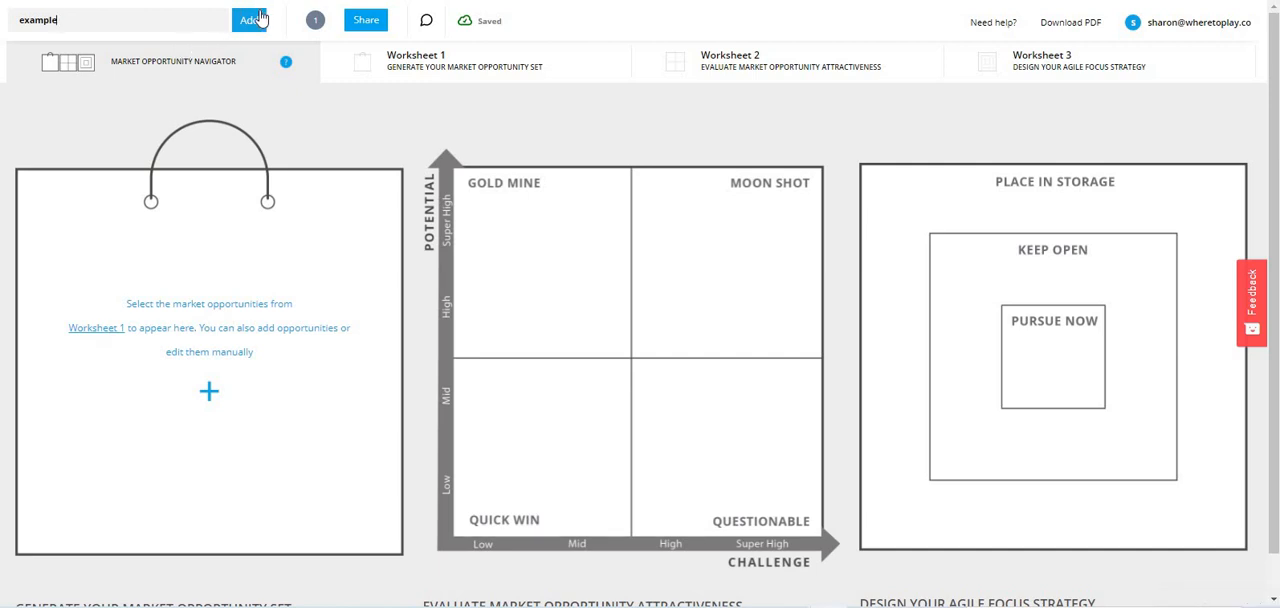
left_click(246, 20)
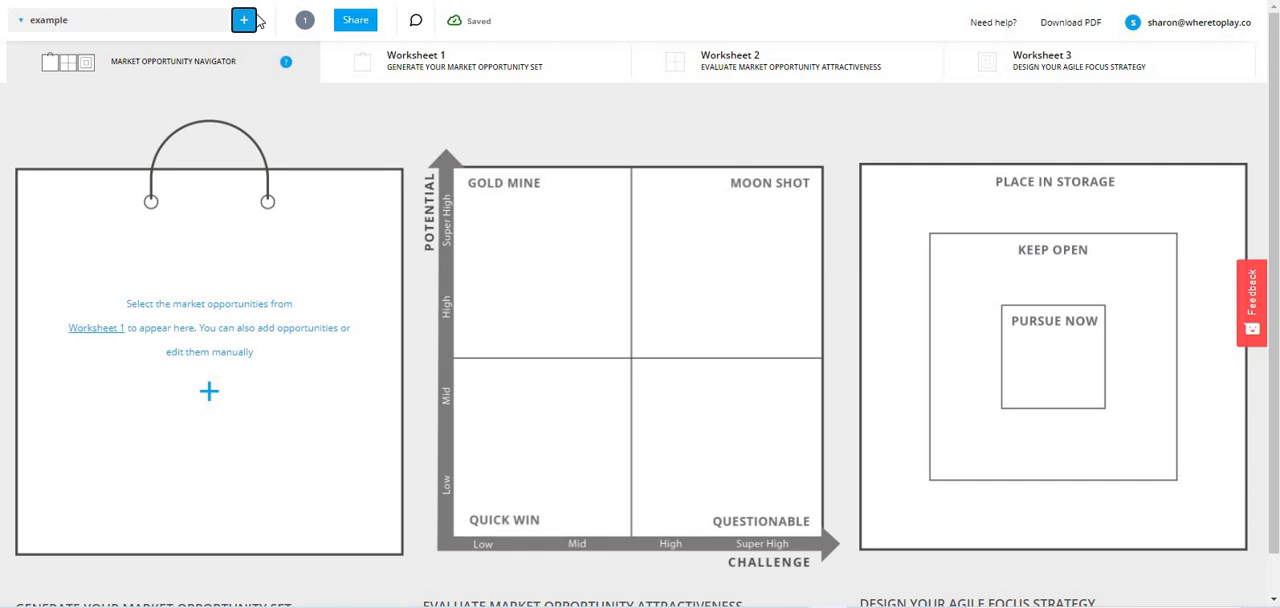
mouse_move(30, 28)
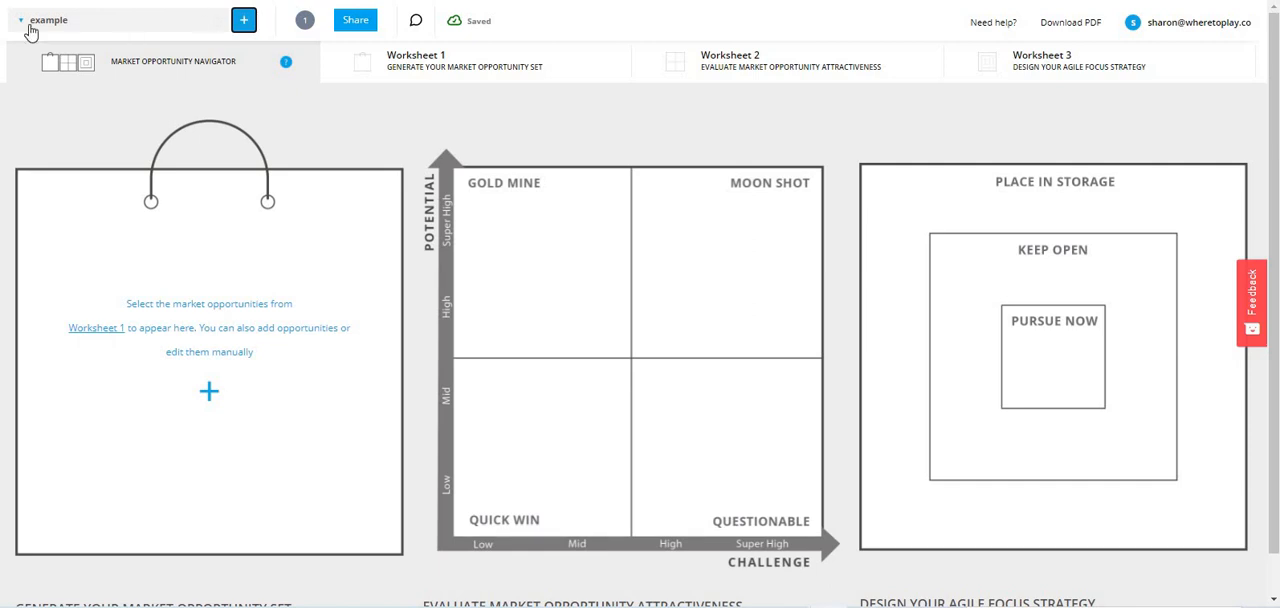
Step: Switch back to the Flyability project from the project list
left_click(48, 20)
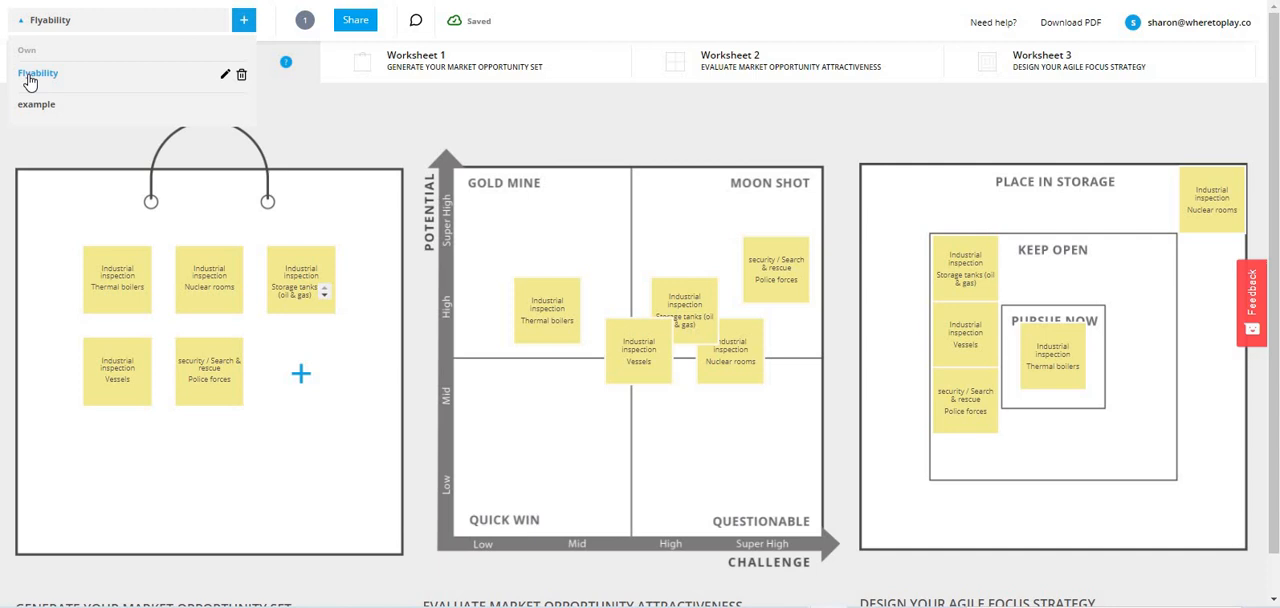
mouse_move(632, 78)
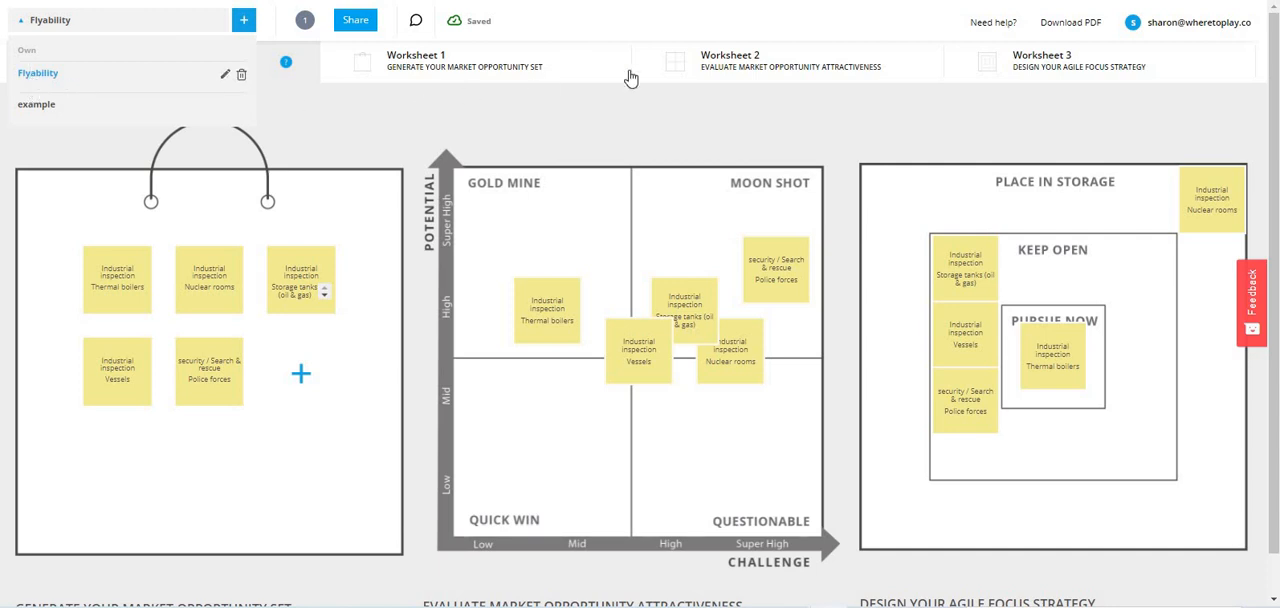
mouse_move(570, 84)
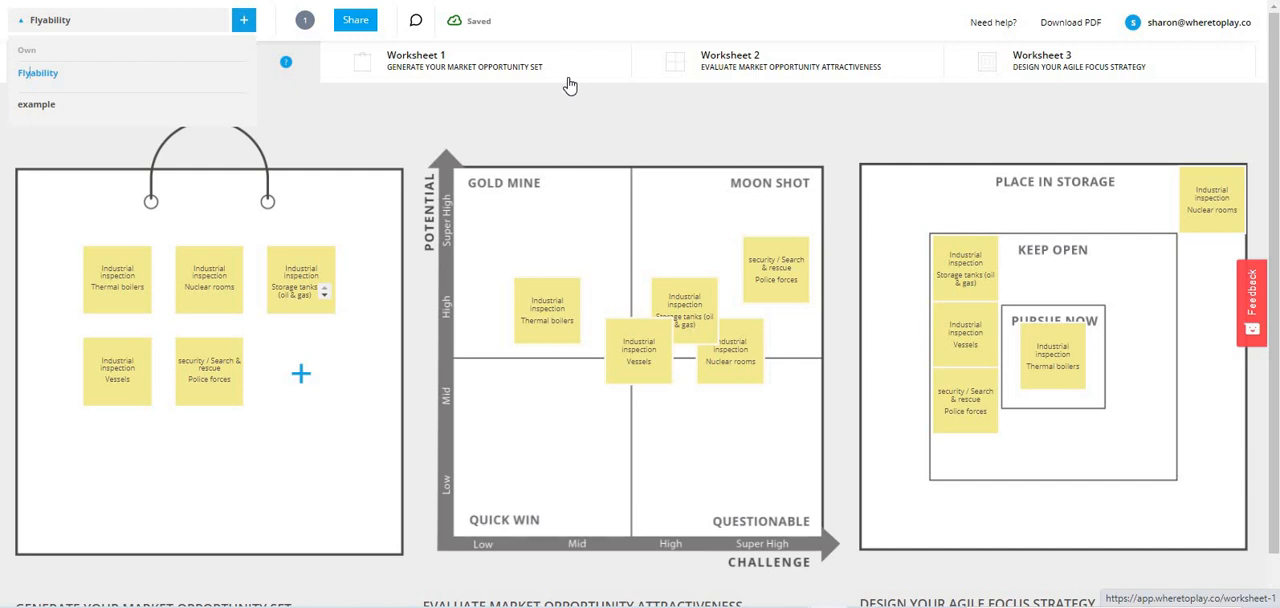
left_click(450, 62)
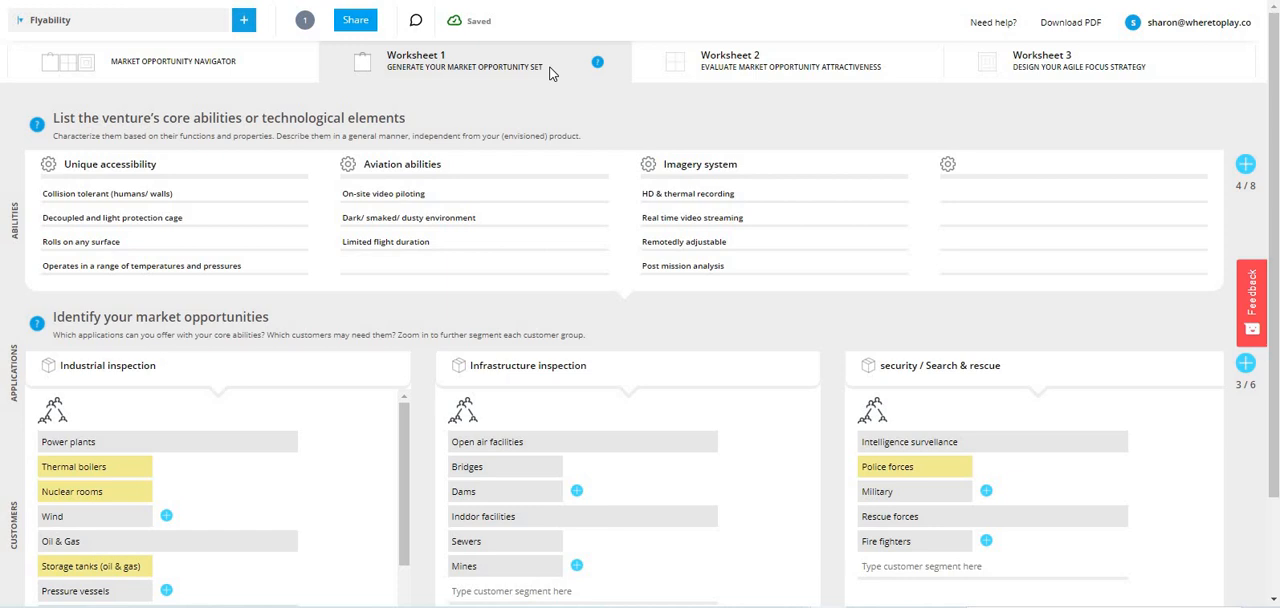
mouse_move(168, 112)
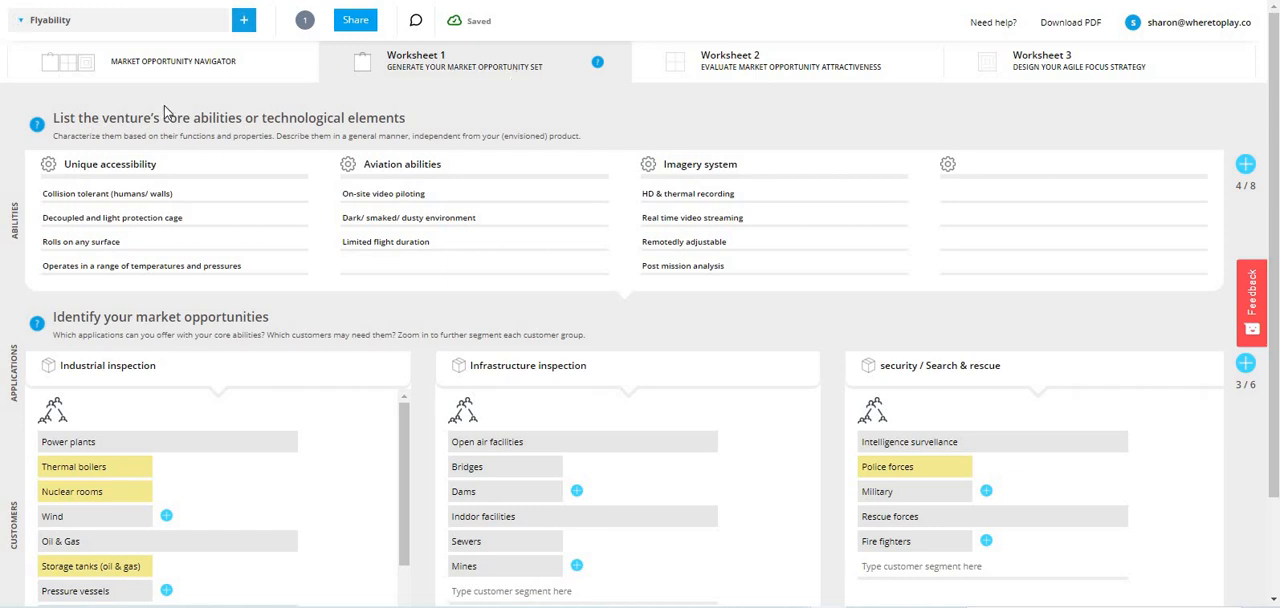
mouse_move(732, 240)
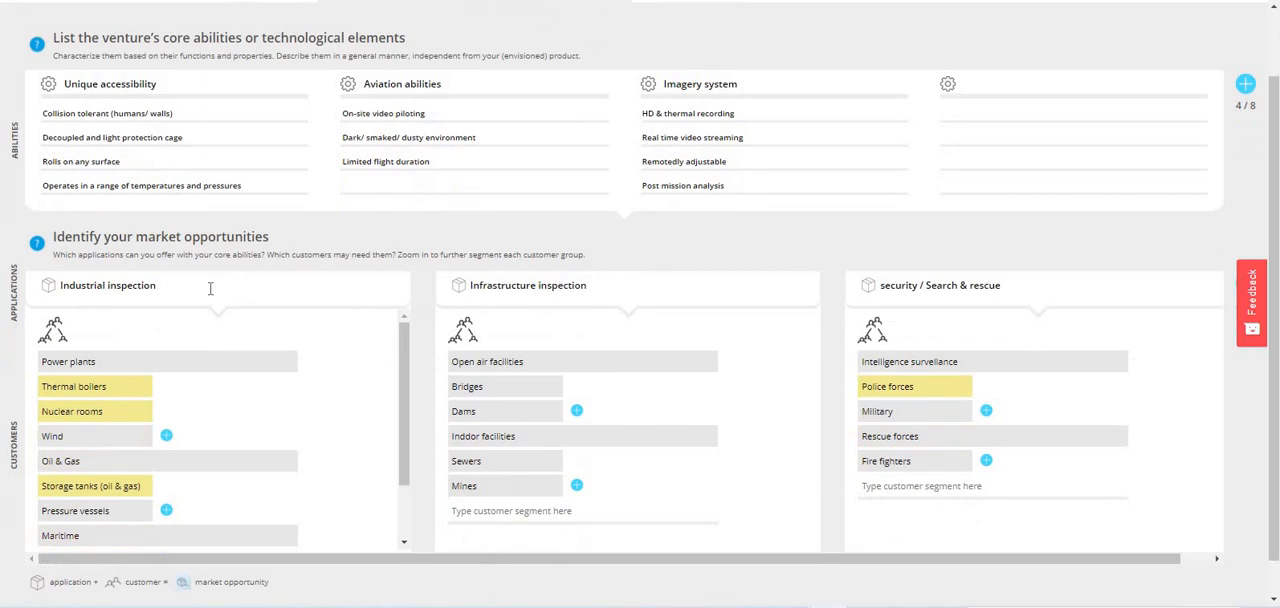
mouse_move(504, 304)
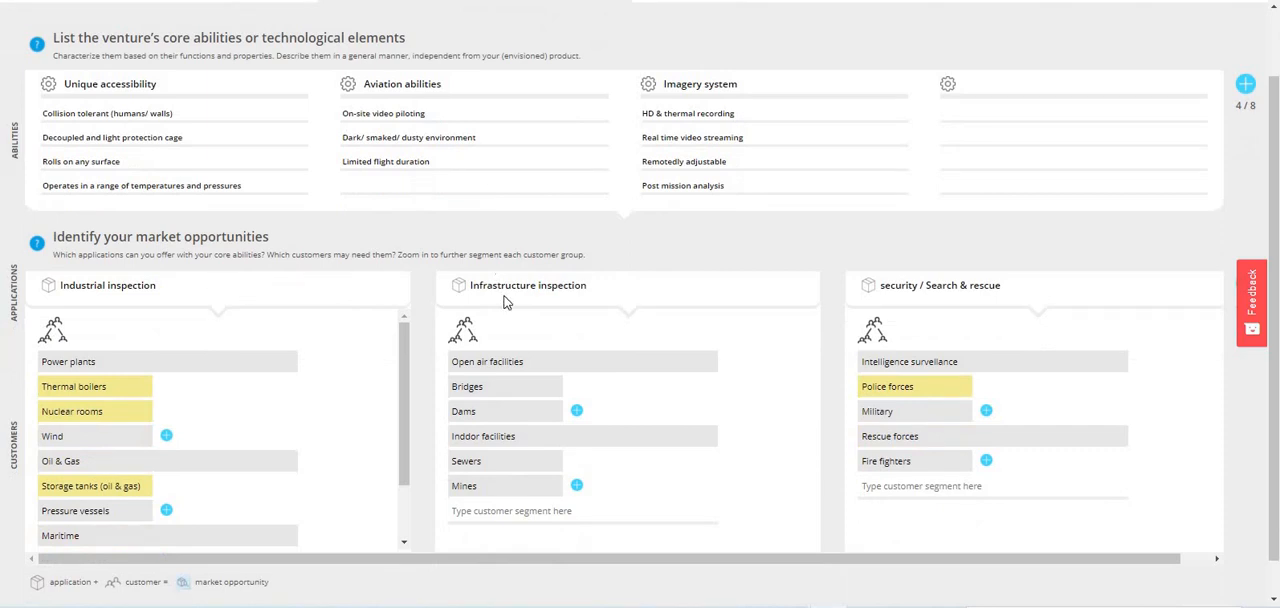
mouse_move(194, 328)
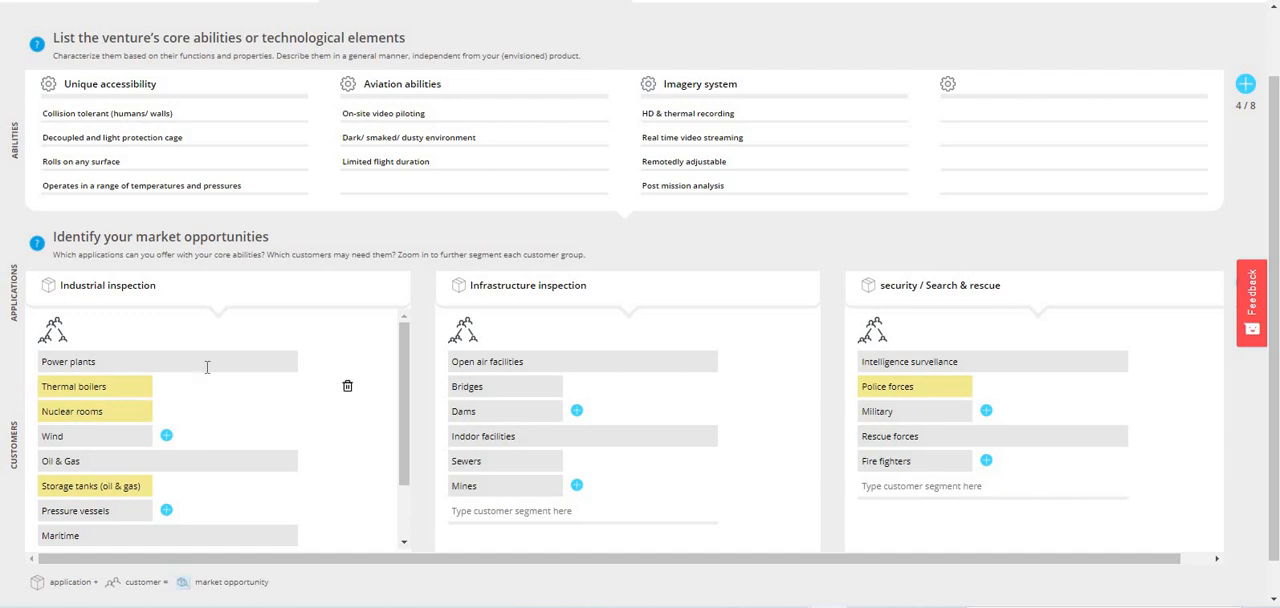
mouse_move(208, 360)
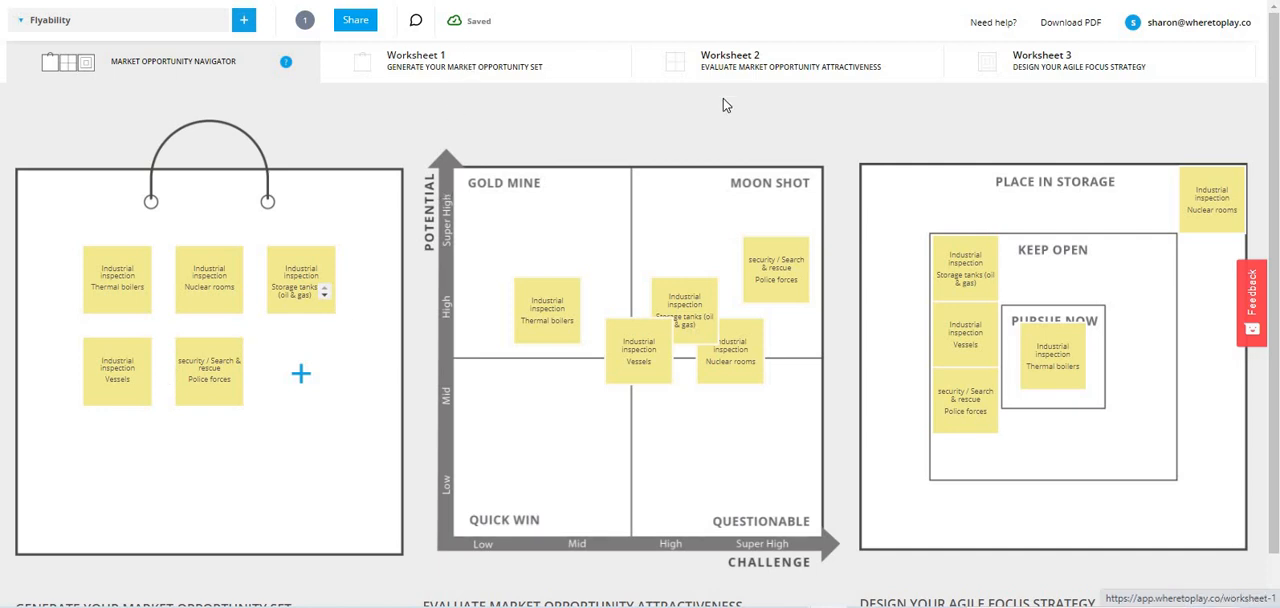
Step: Evaluate Industrial inspection - Thermal boilers on Worksheet 2's attractiveness evaluation
left_click(730, 60)
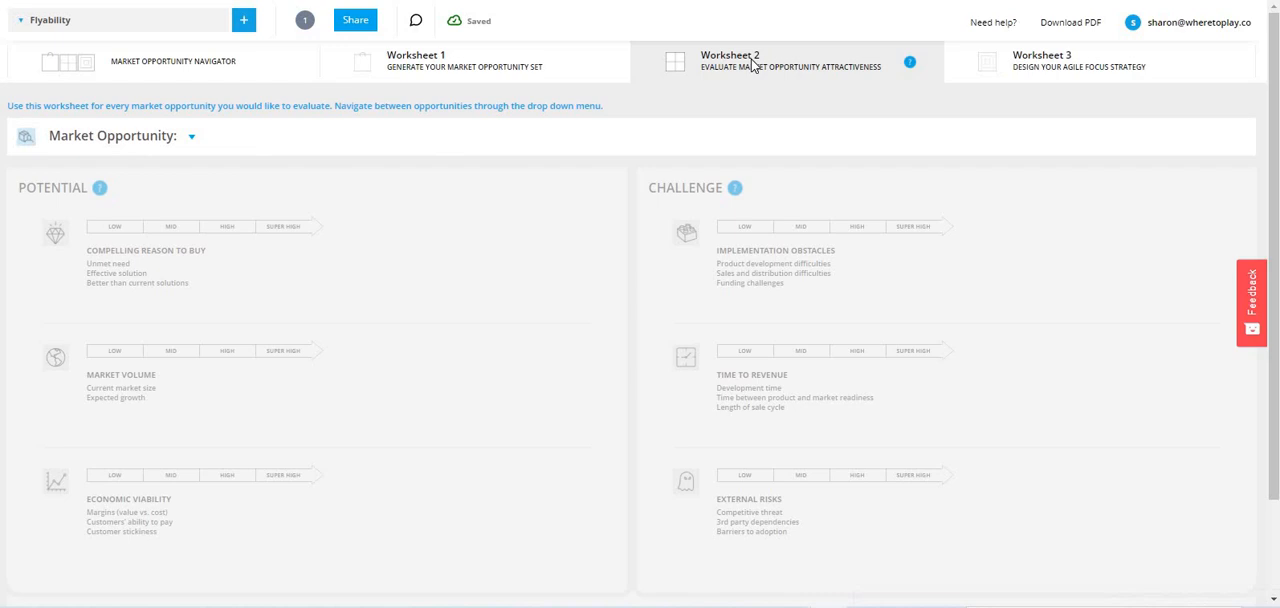
mouse_move(296, 328)
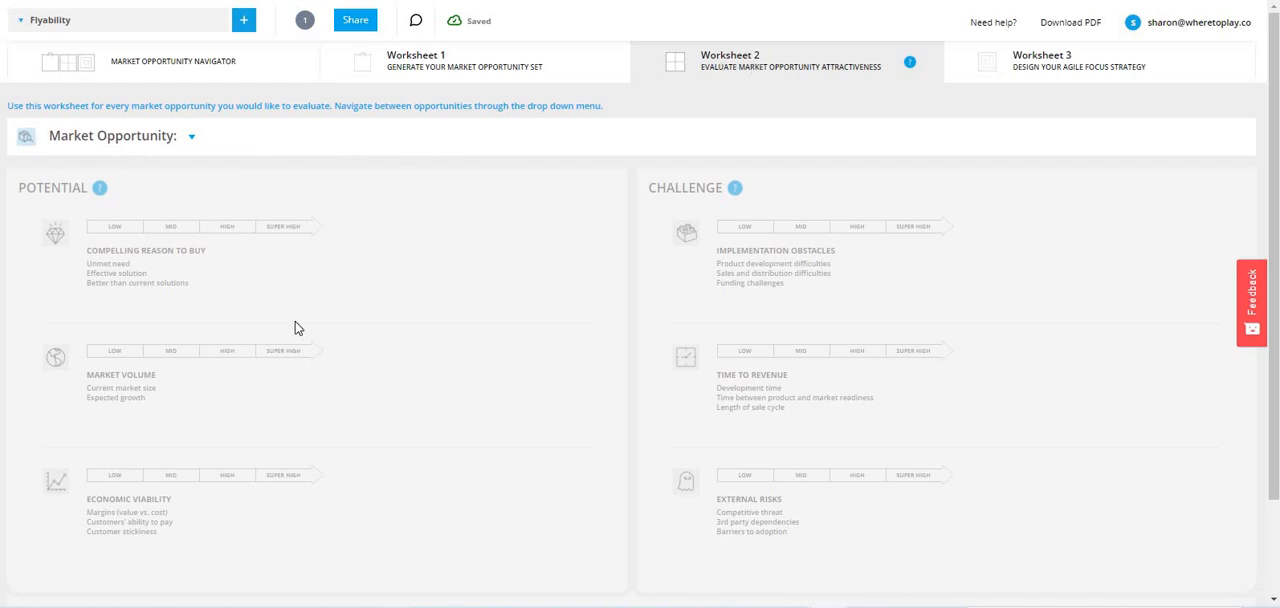
scroll("down", 3)
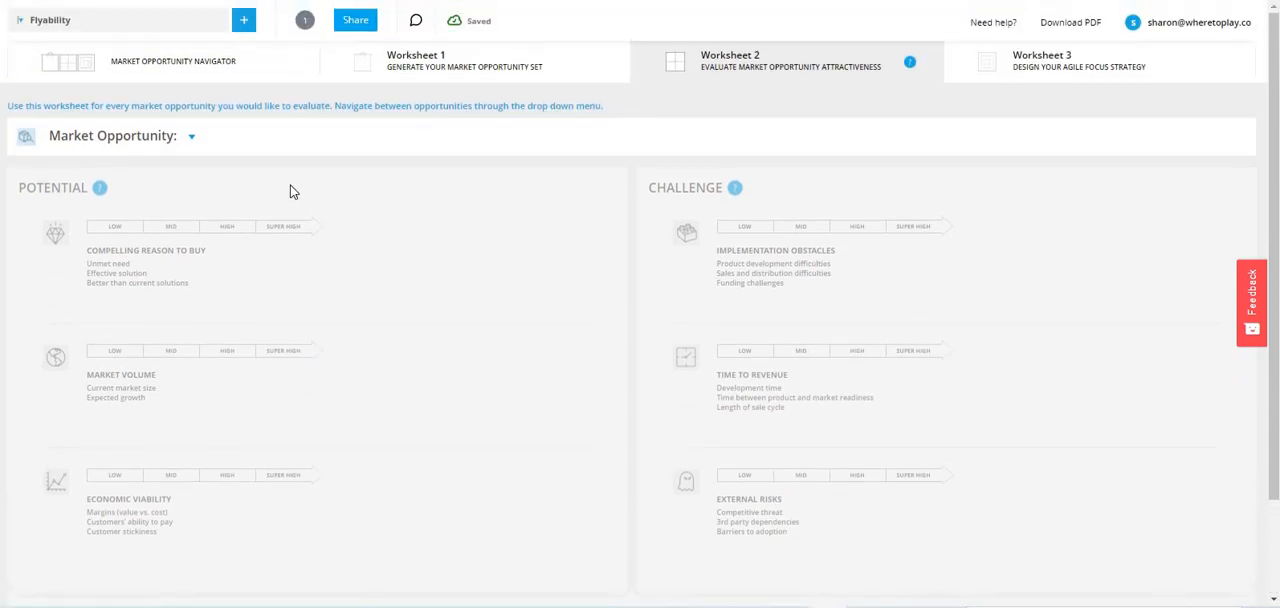
mouse_move(190, 136)
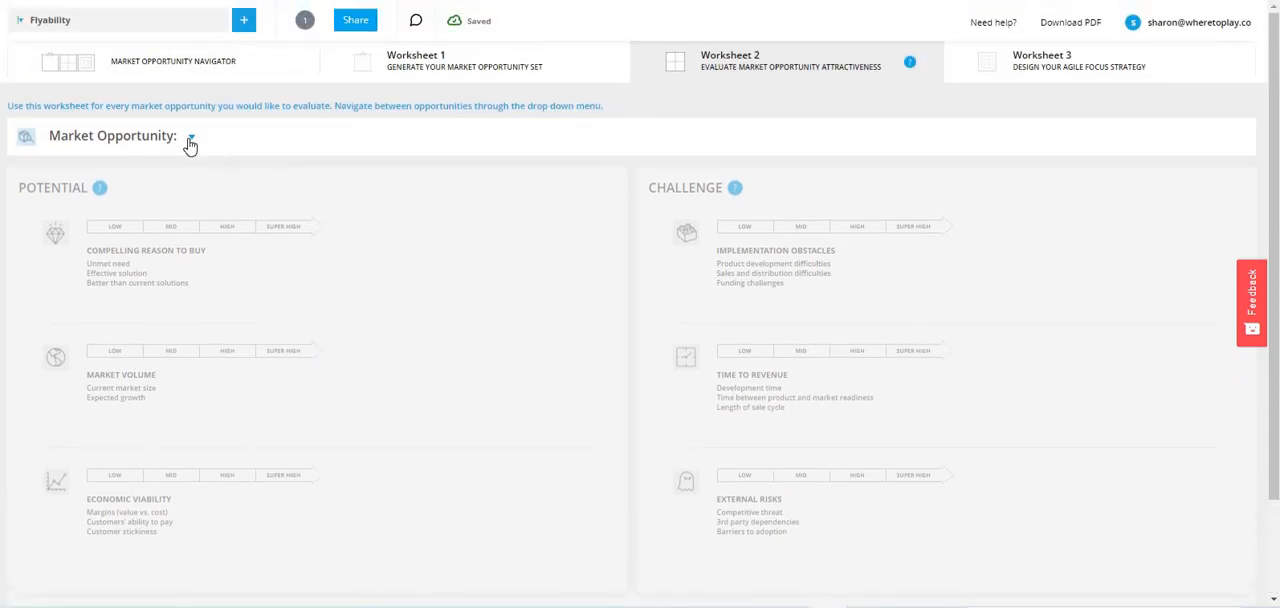
left_click(190, 138)
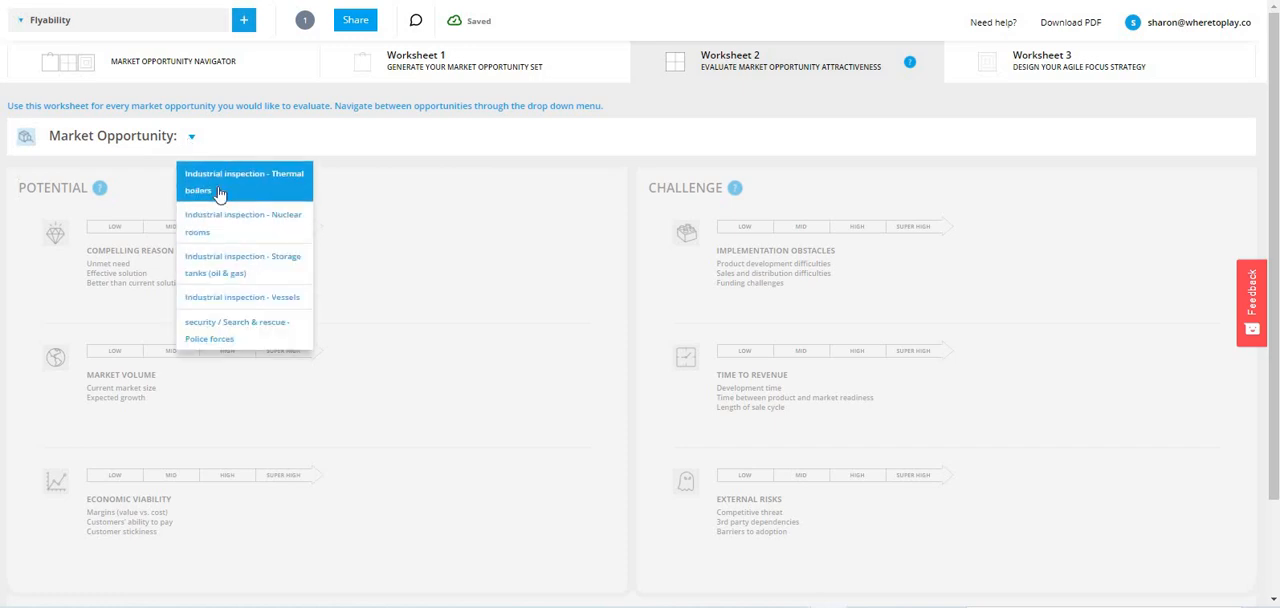
left_click(244, 182)
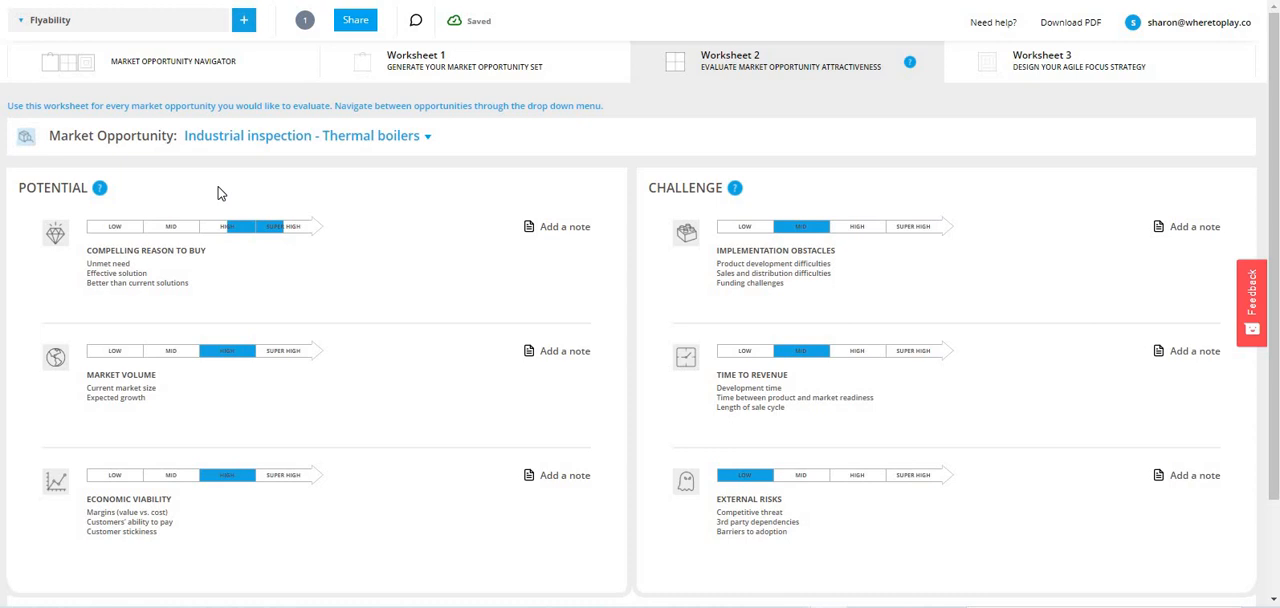
mouse_move(496, 264)
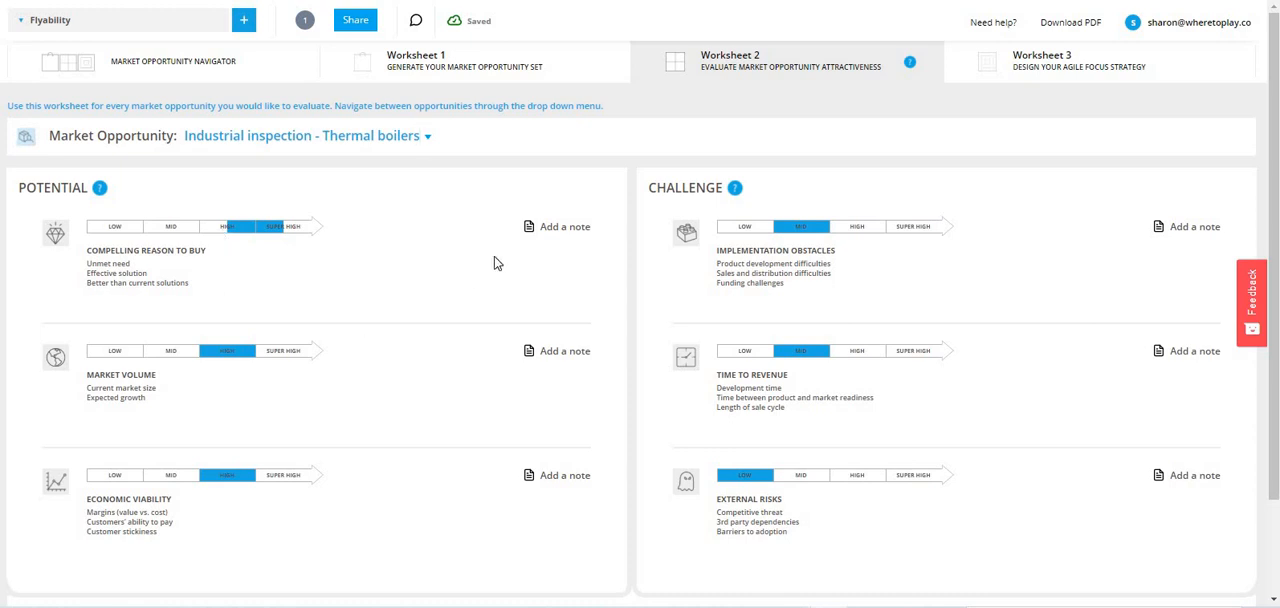
left_click(556, 228)
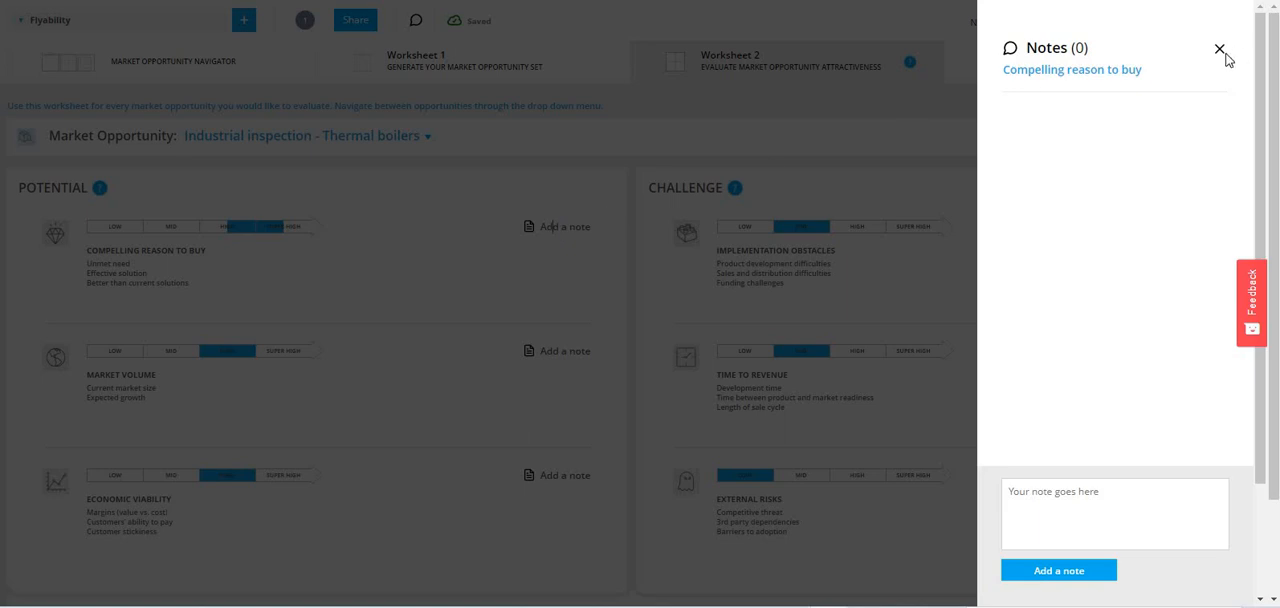
left_click(1220, 48)
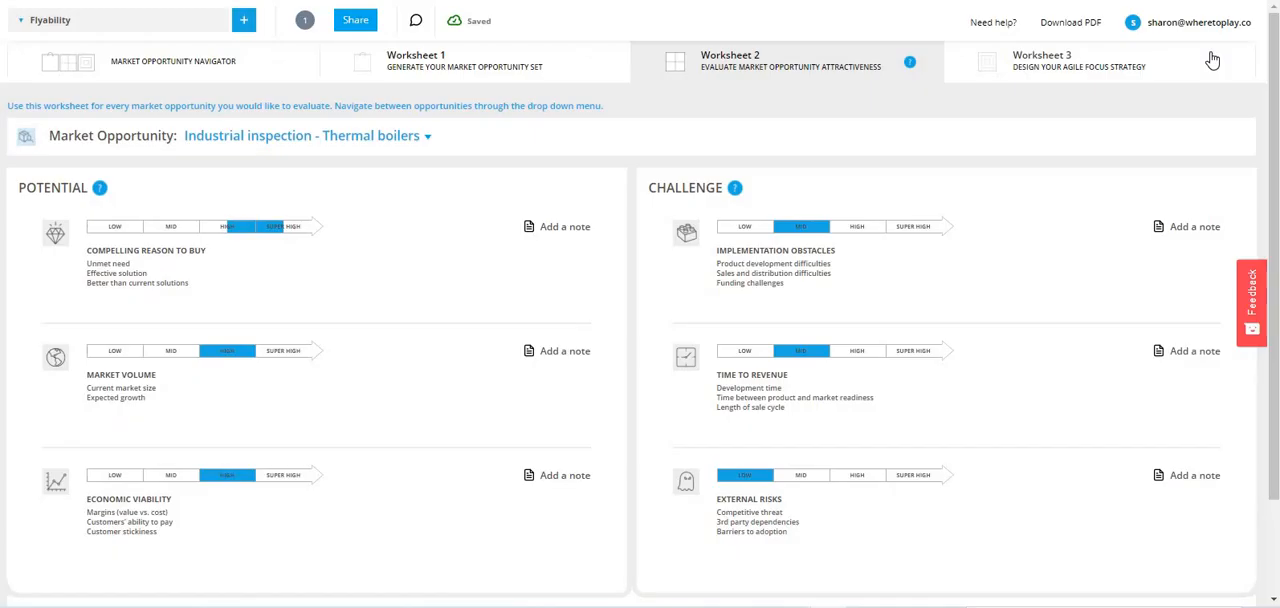
mouse_move(424, 496)
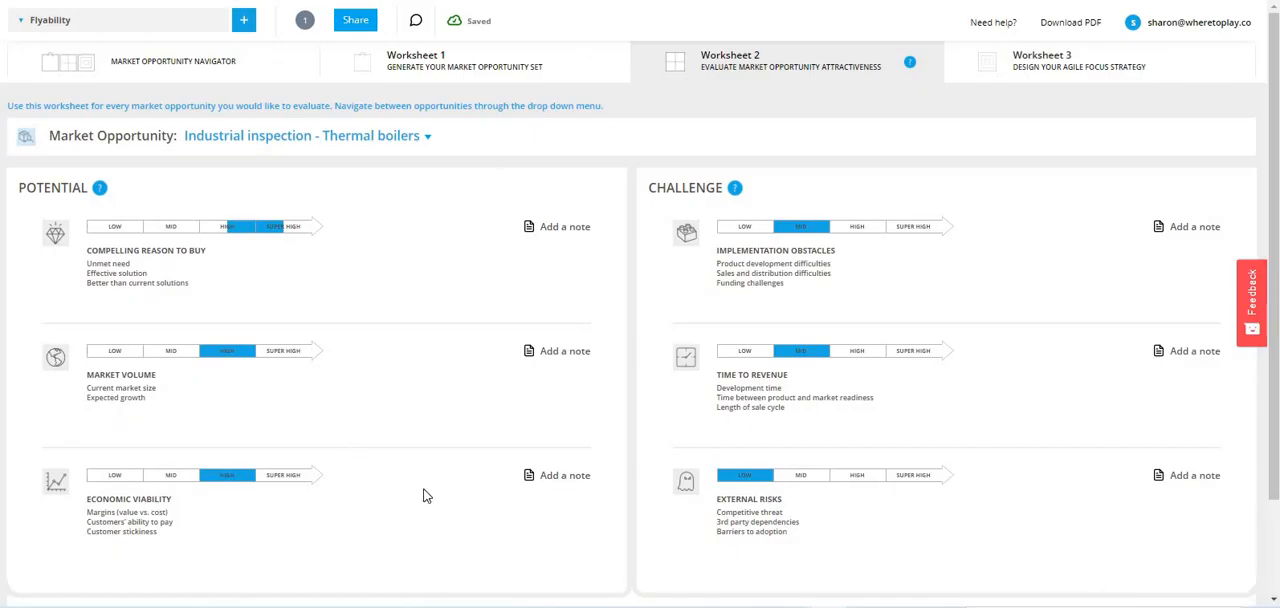
Step: Scroll down to the Thermal boilers overall potential and overall challenge bars
scroll("down", 3)
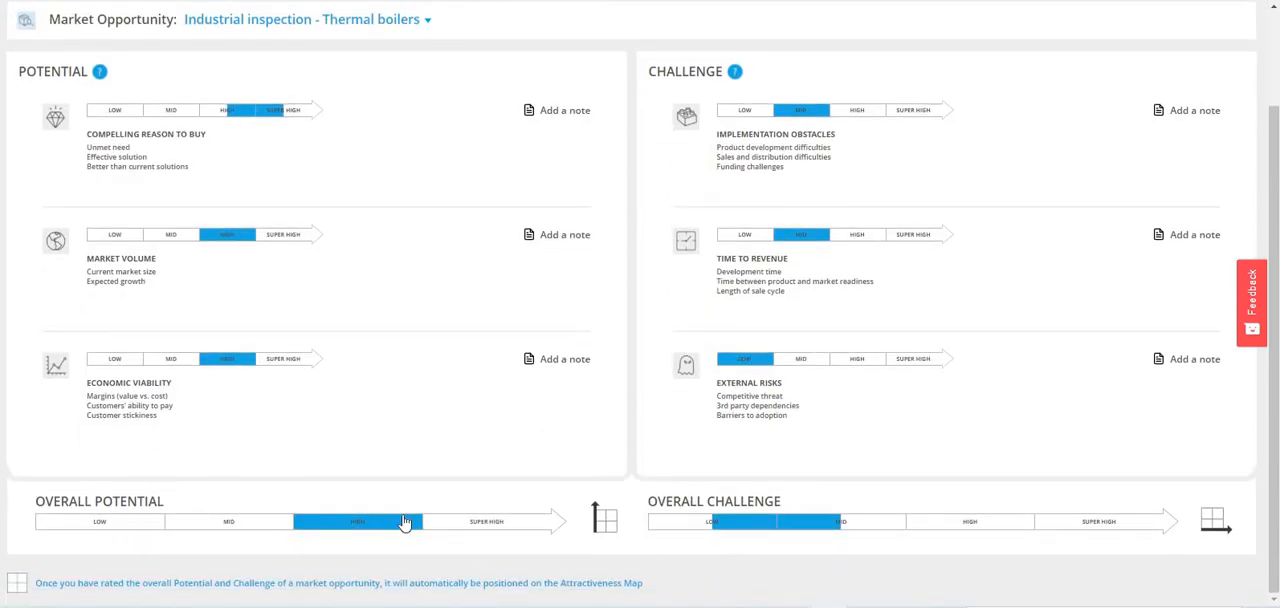
mouse_move(330, 440)
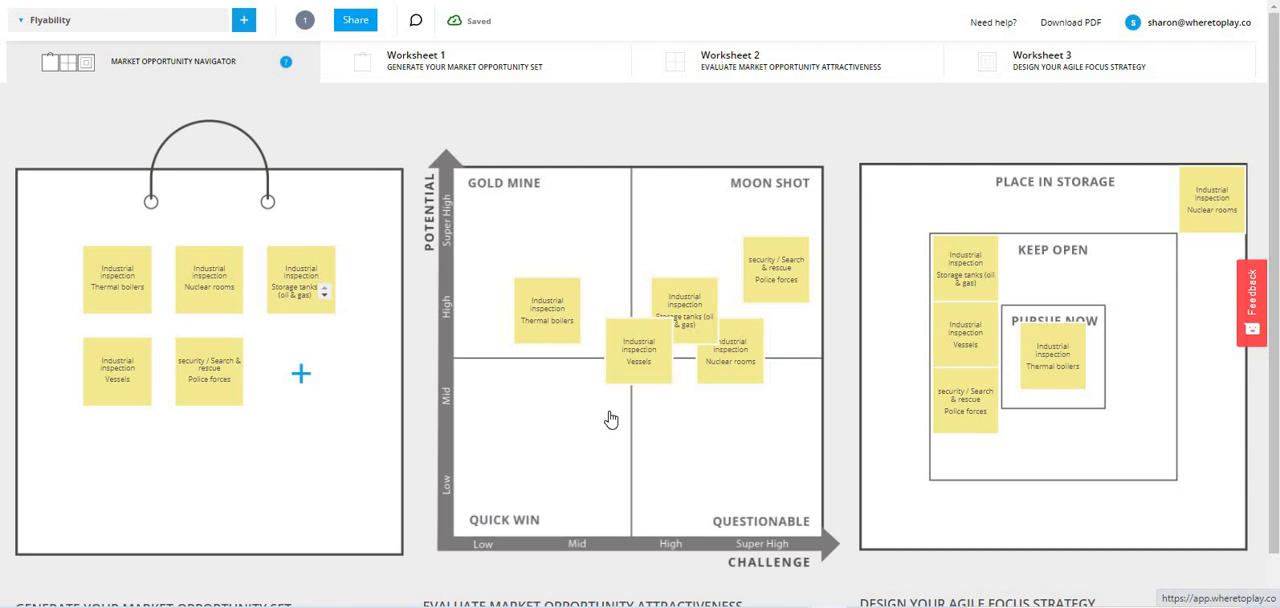
mouse_move(812, 344)
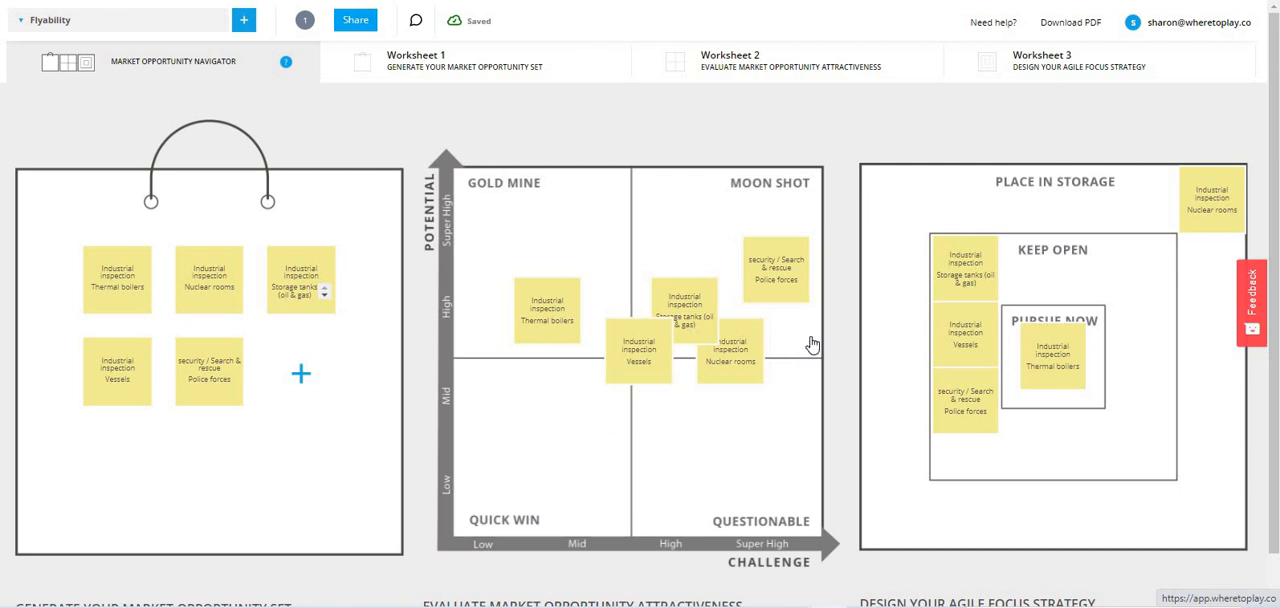
mouse_move(836, 272)
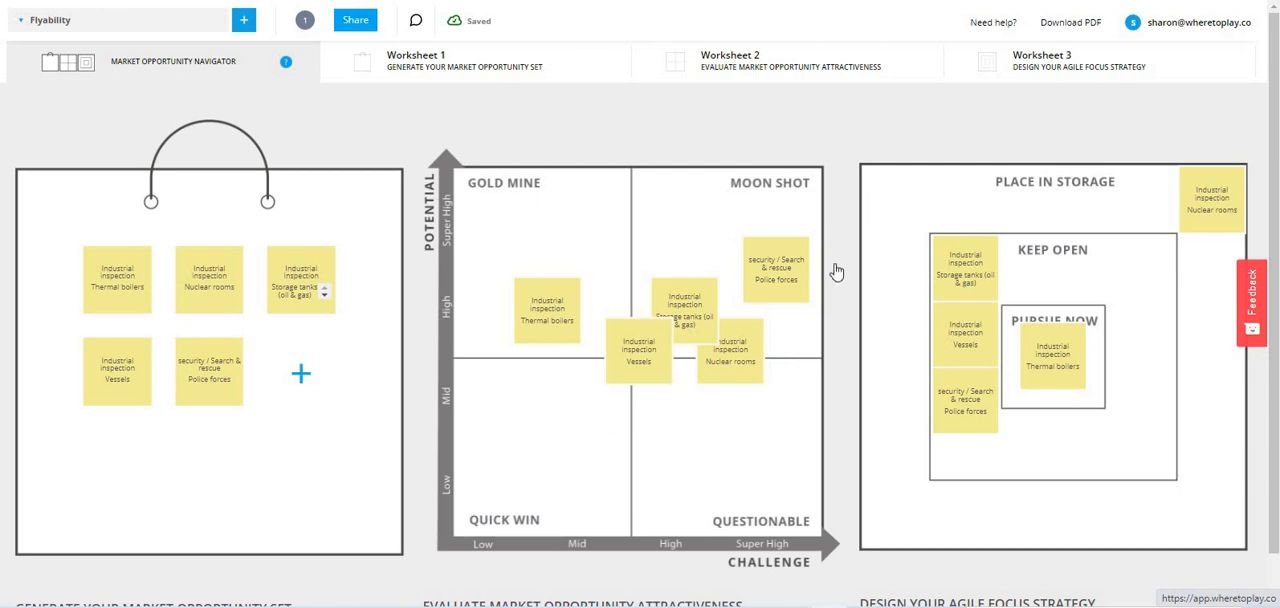
mouse_move(1006, 136)
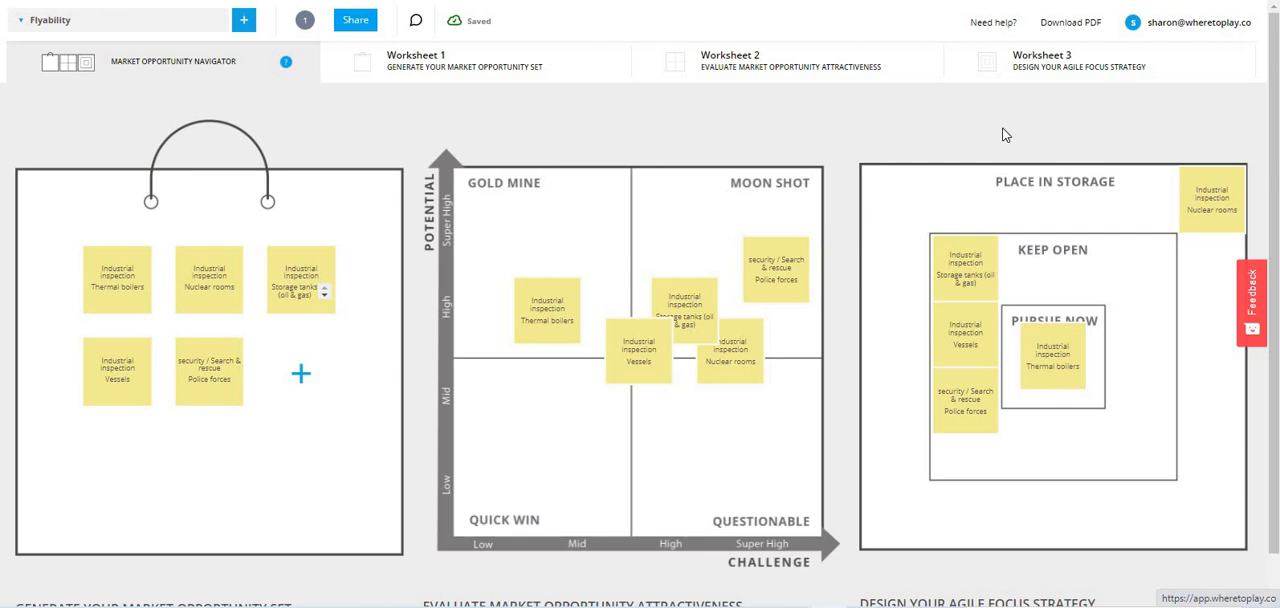
Step: Review Worksheet 3's backup and growth options for Storage tanks, Vessels and Police forces
left_click(1040, 62)
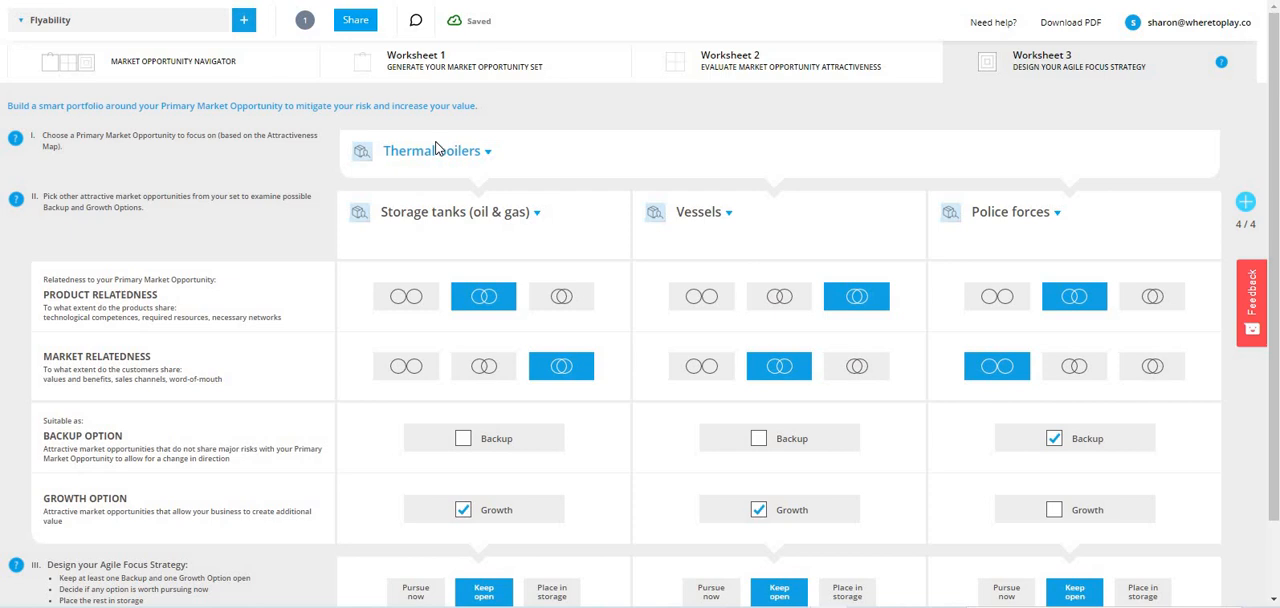
mouse_move(850, 194)
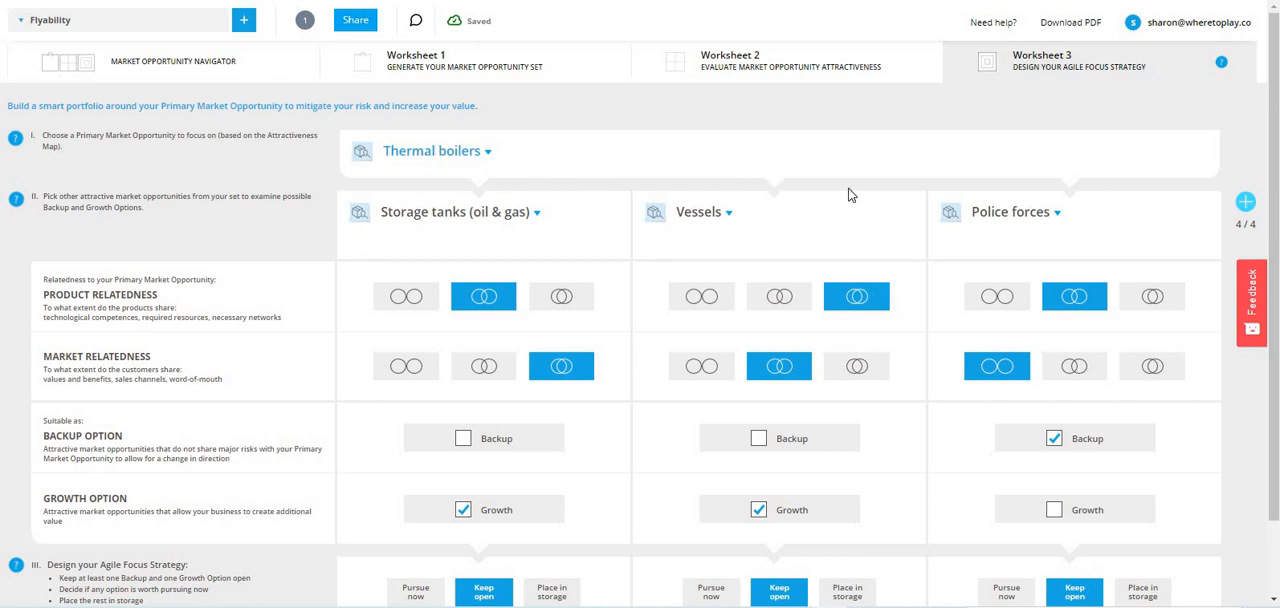
mouse_move(548, 446)
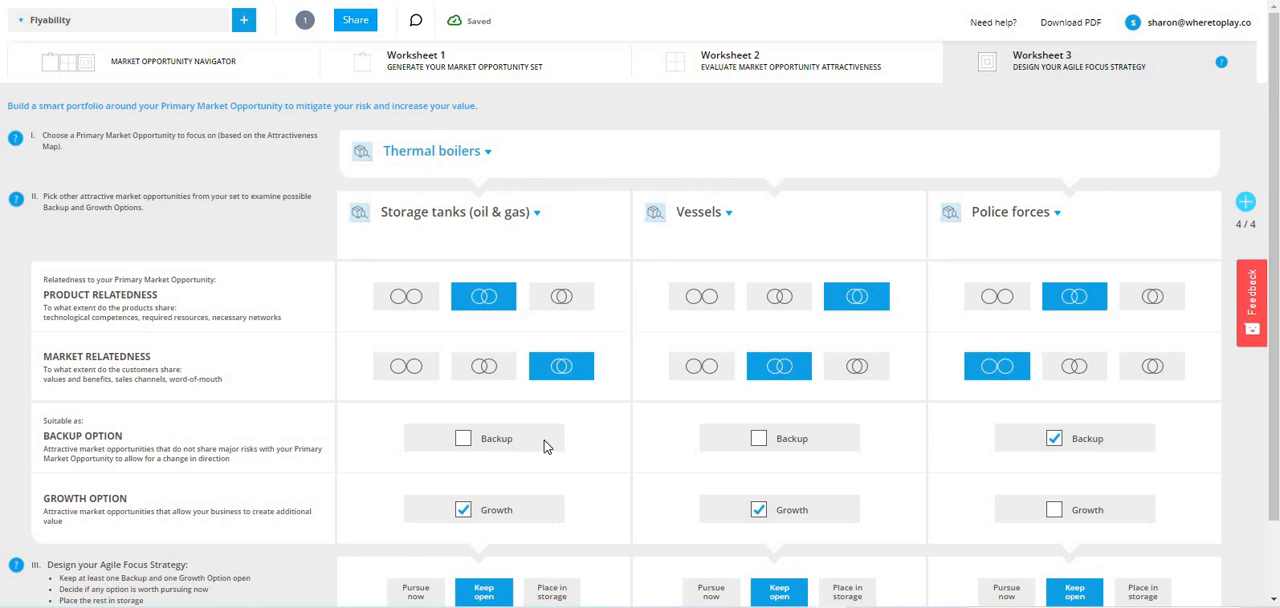
scroll("down", 3)
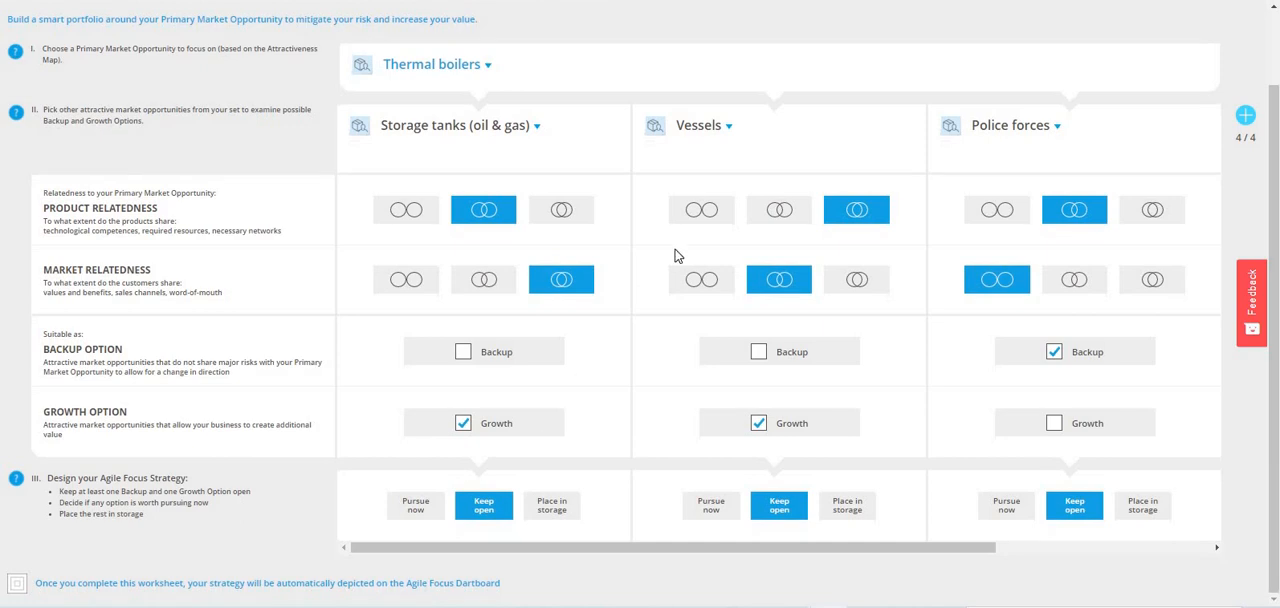
mouse_move(960, 458)
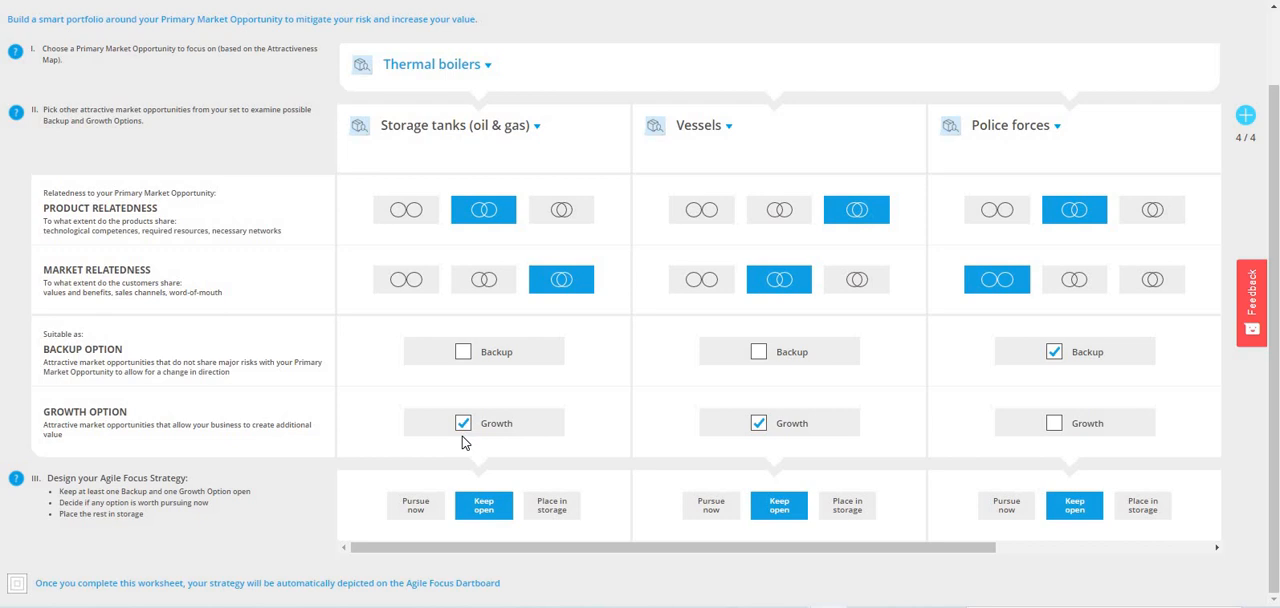
scroll("up", 3)
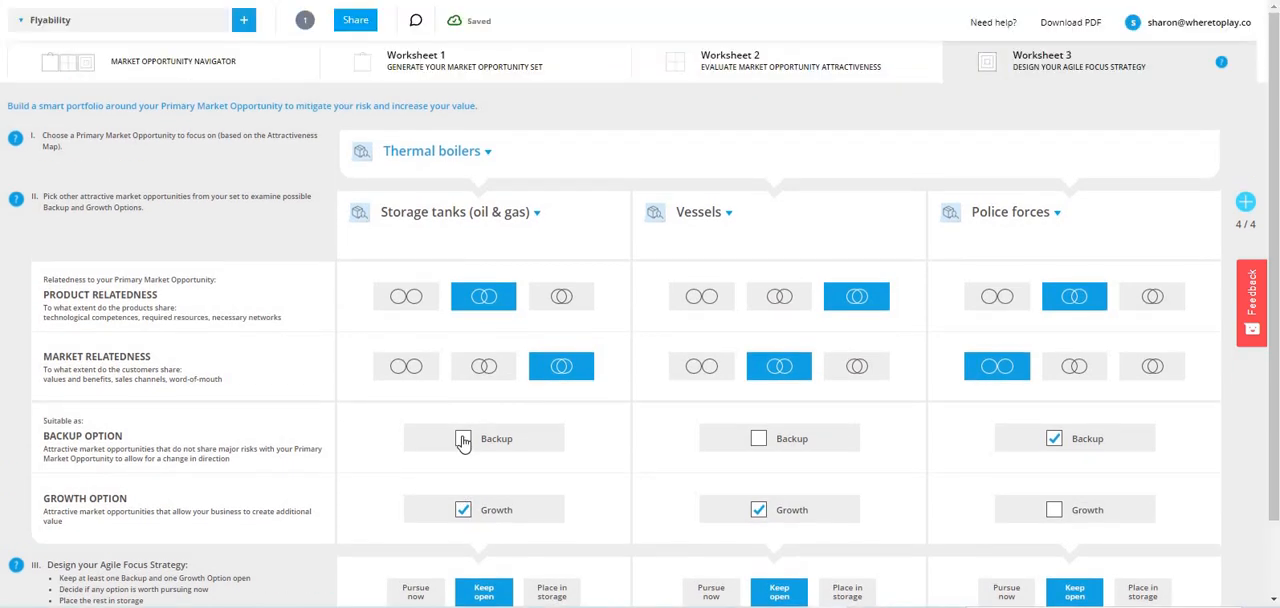
left_click(464, 438)
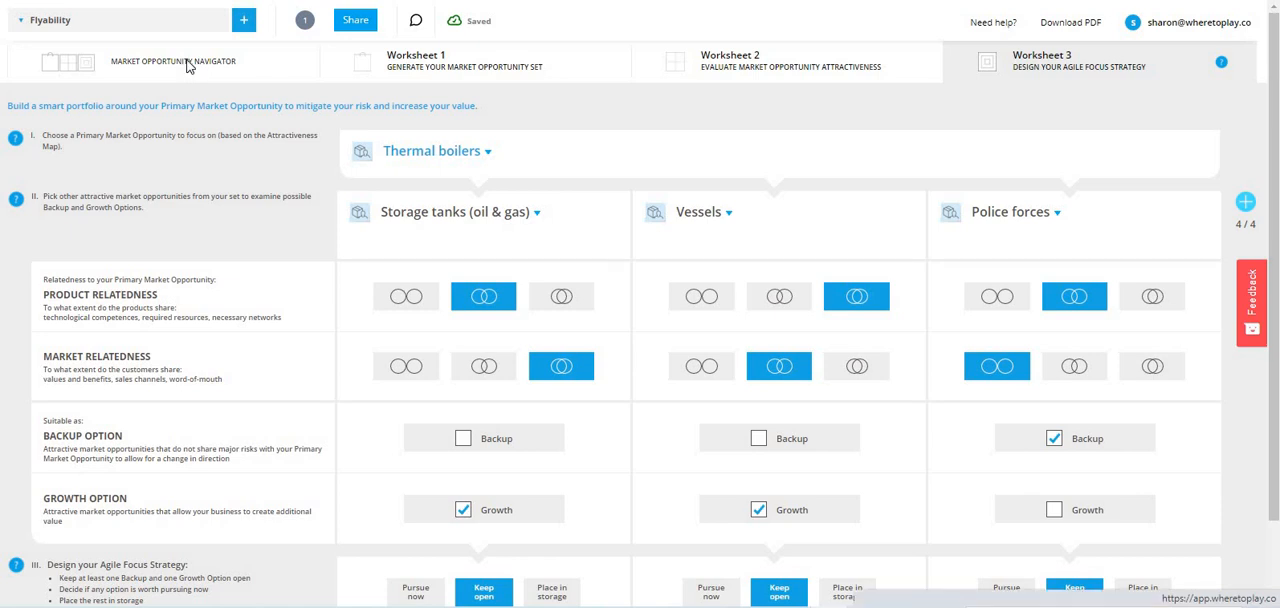
Step: Return to the Market Opportunity Navigator showing Thermal boilers in Pursue Now
left_click(68, 62)
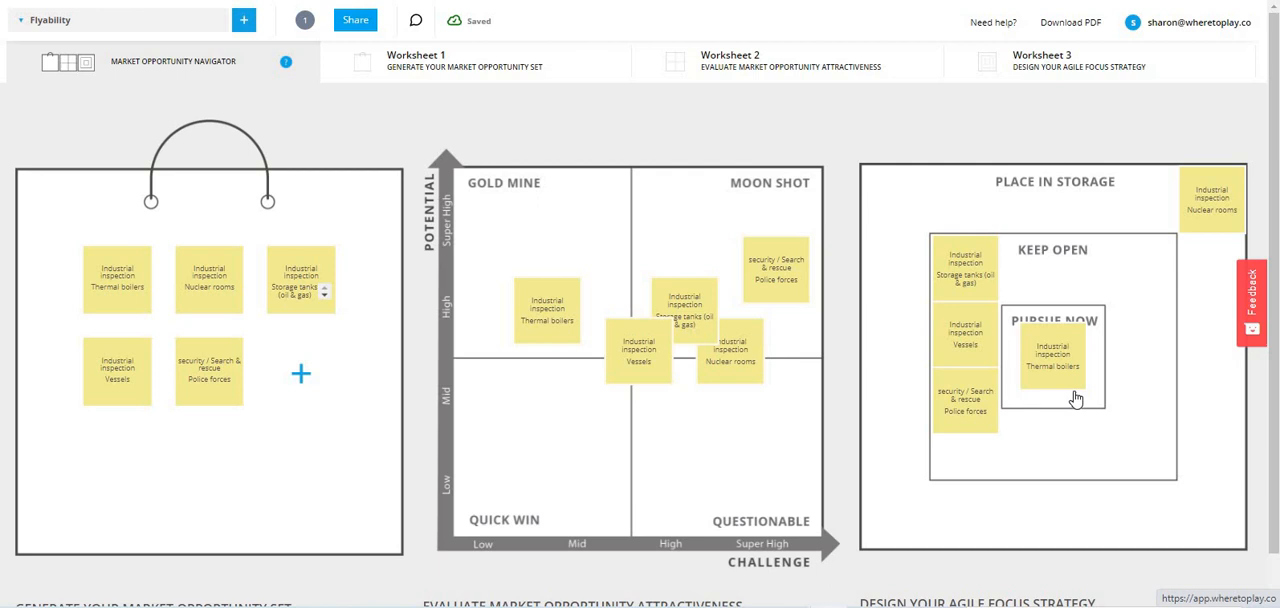
mouse_move(660, 216)
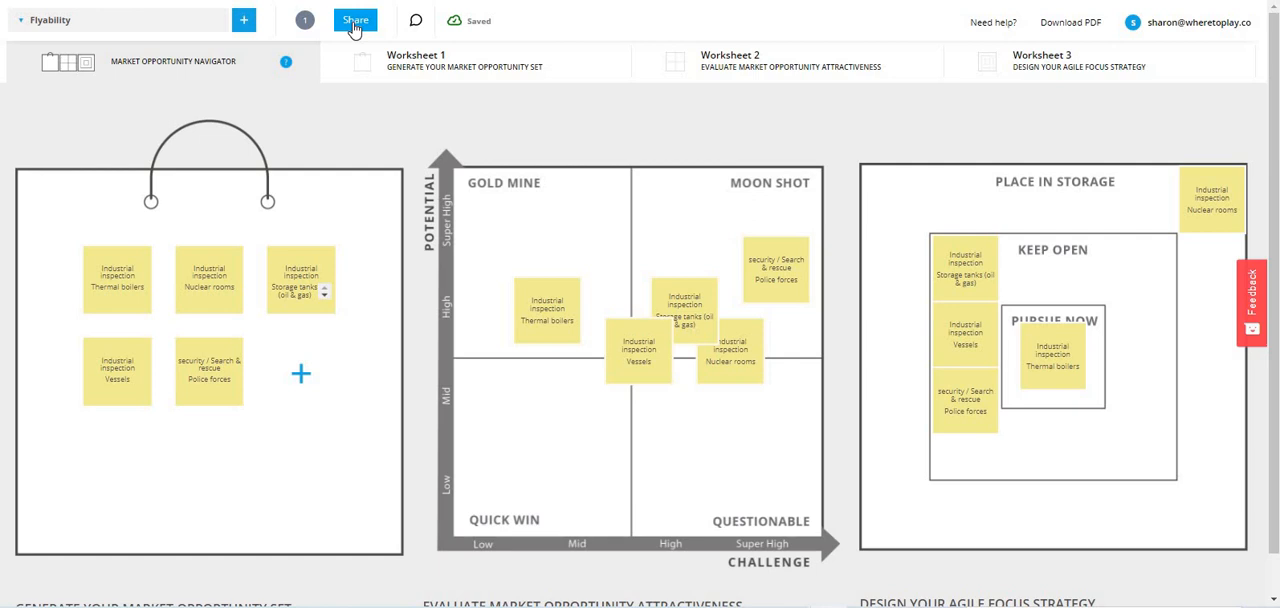
left_click(356, 20)
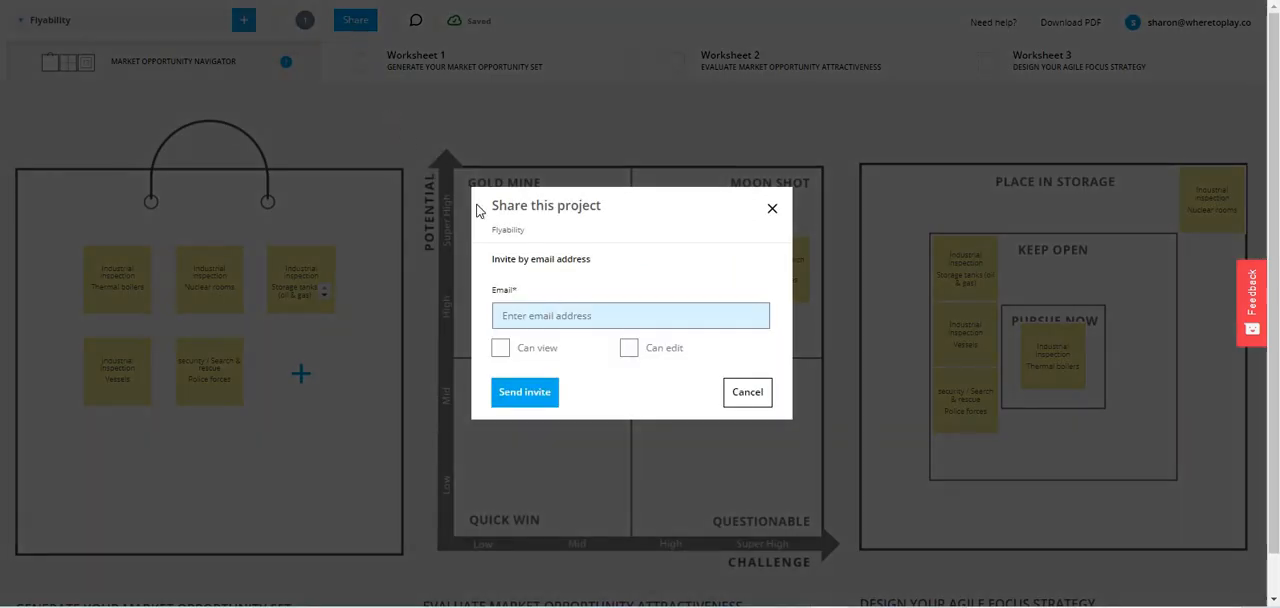
mouse_move(648, 352)
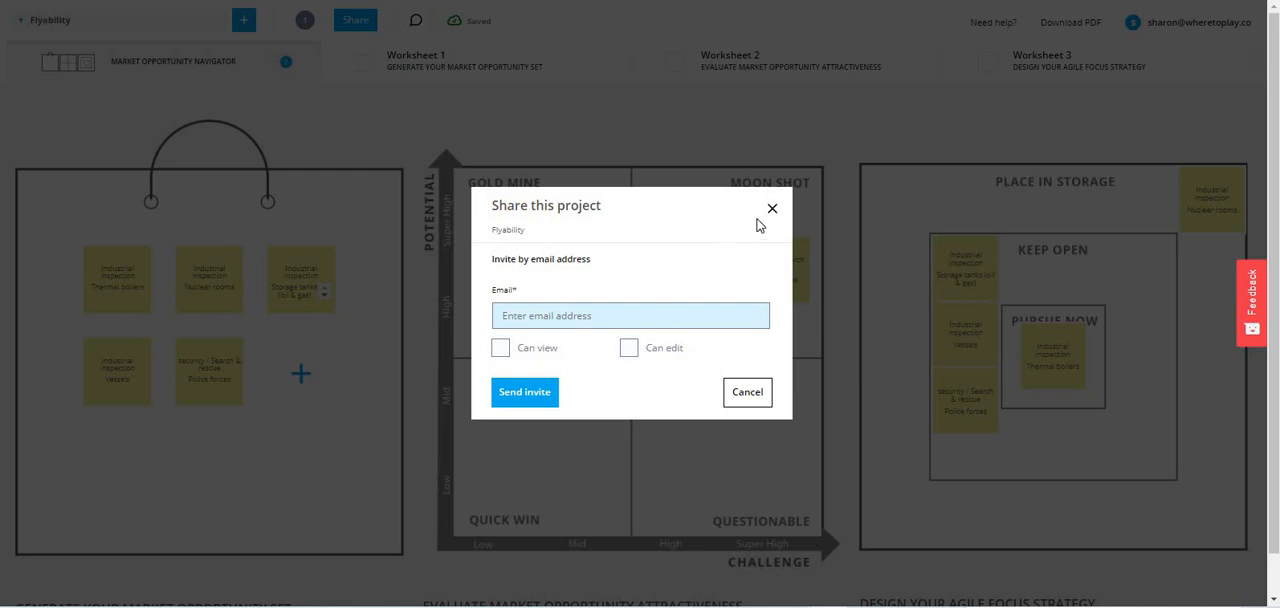
left_click(772, 208)
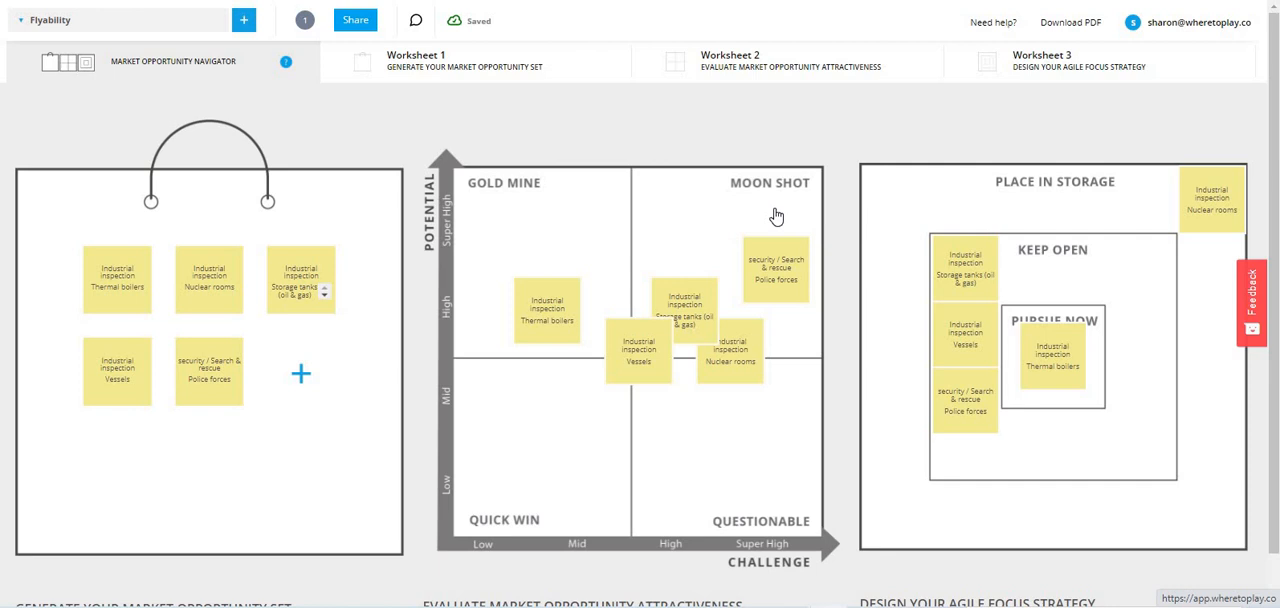
mouse_move(774, 216)
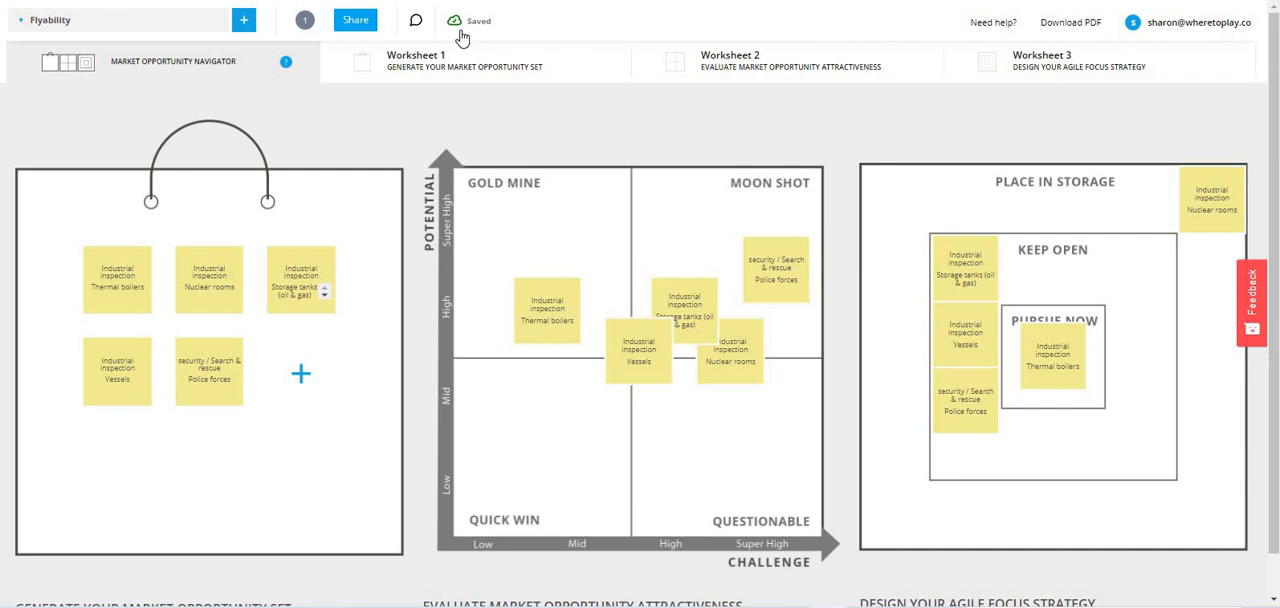
mouse_move(416, 24)
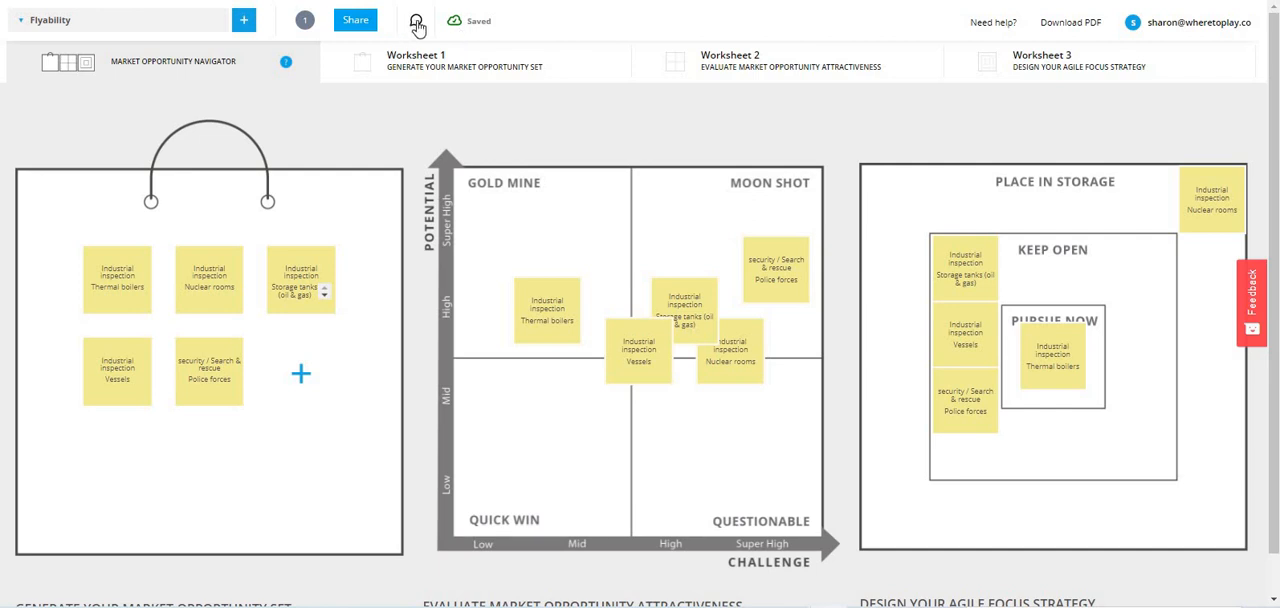
left_click(416, 20)
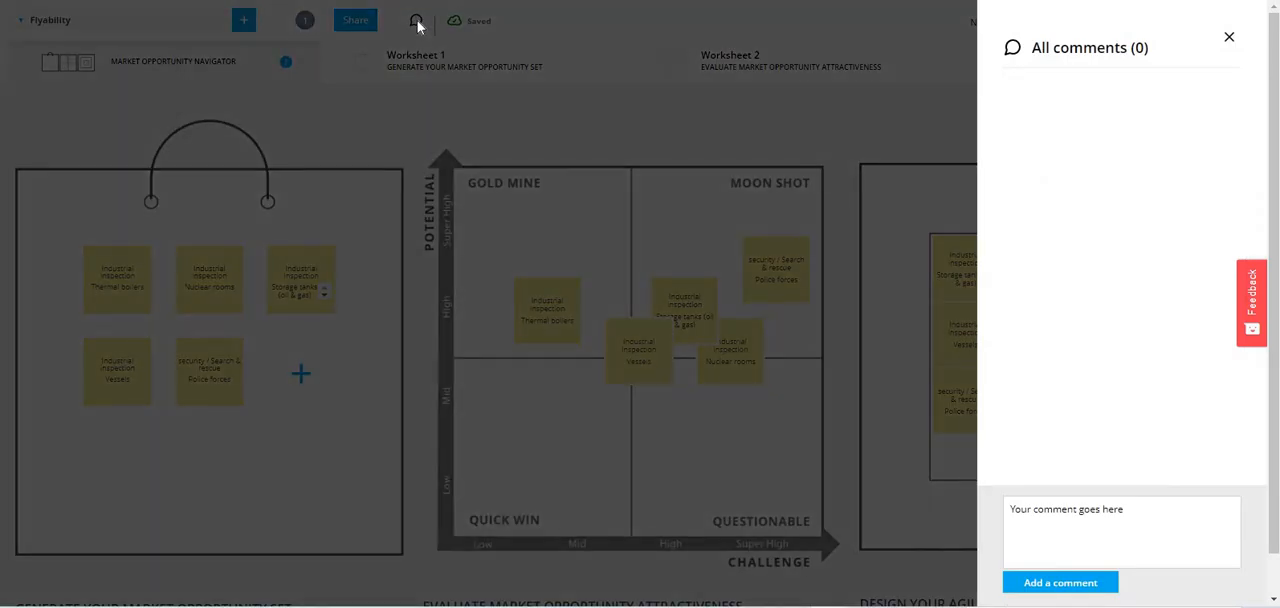
mouse_move(1216, 46)
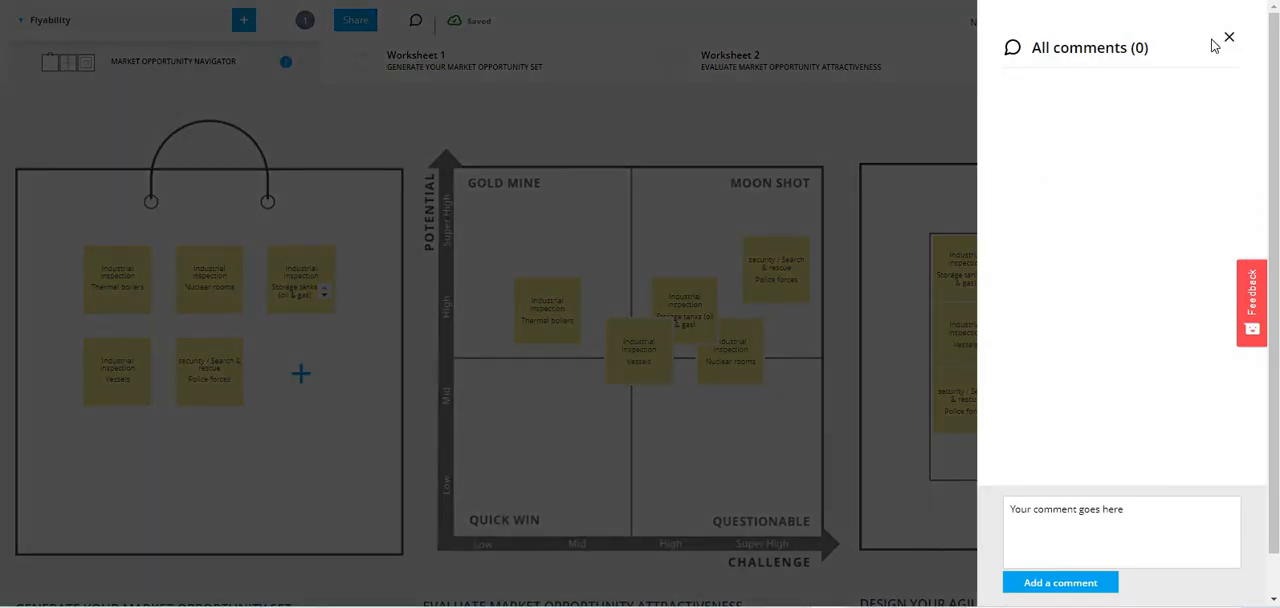
left_click(1228, 36)
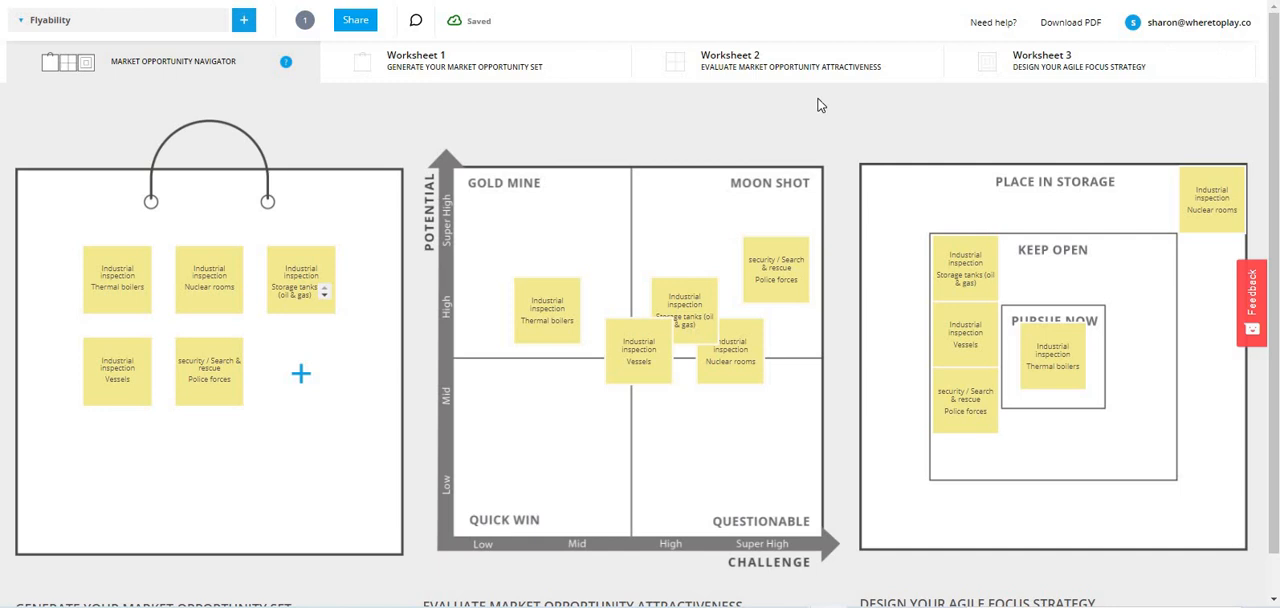